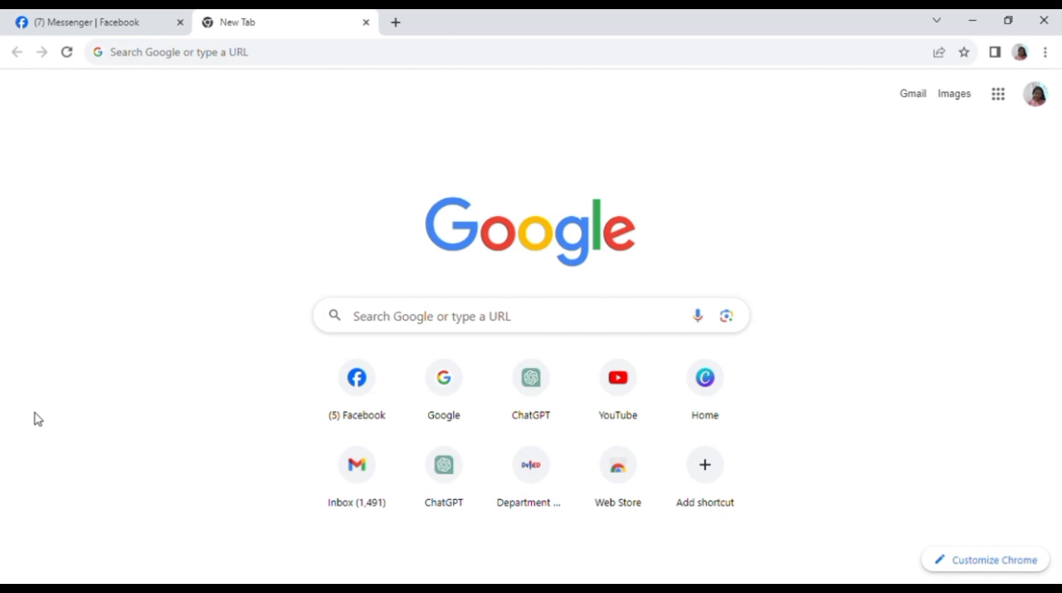
mouse_move(4, 267)
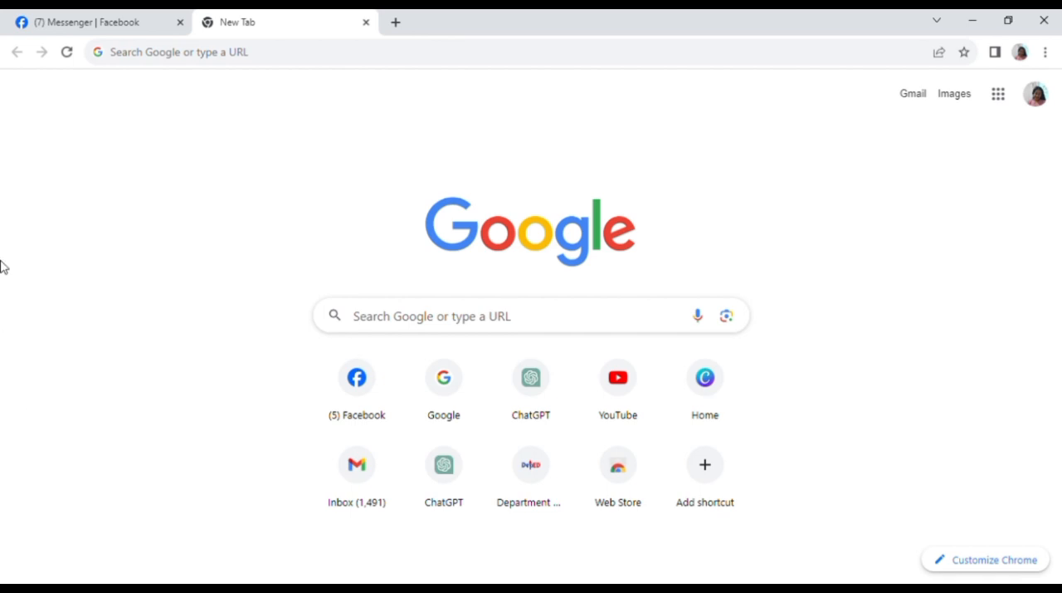
mouse_move(1031, 169)
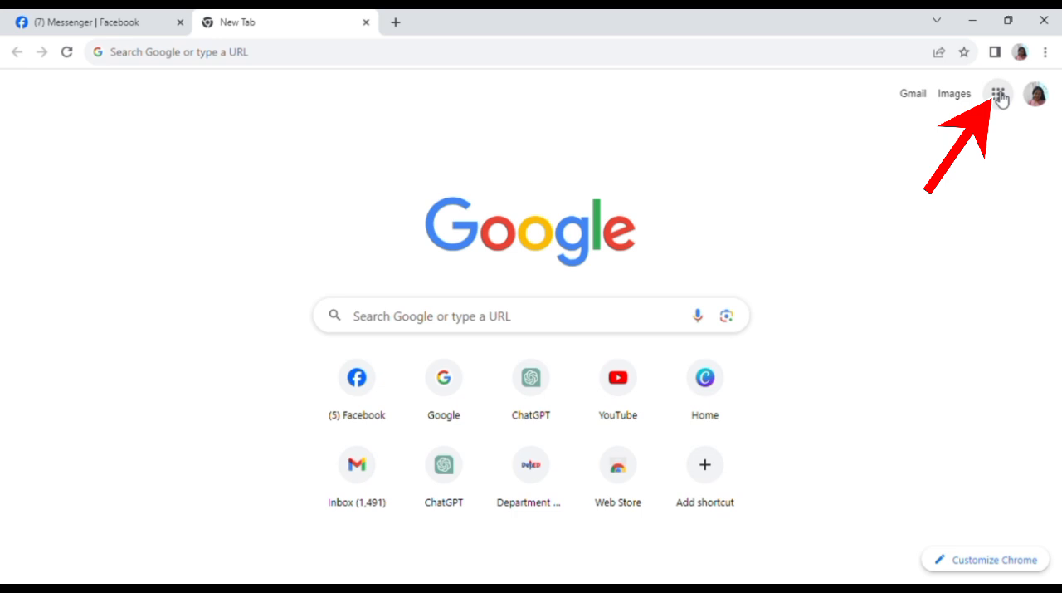
Launch Google Forms from the Google apps menu on the New Tab page.
left_click(997, 93)
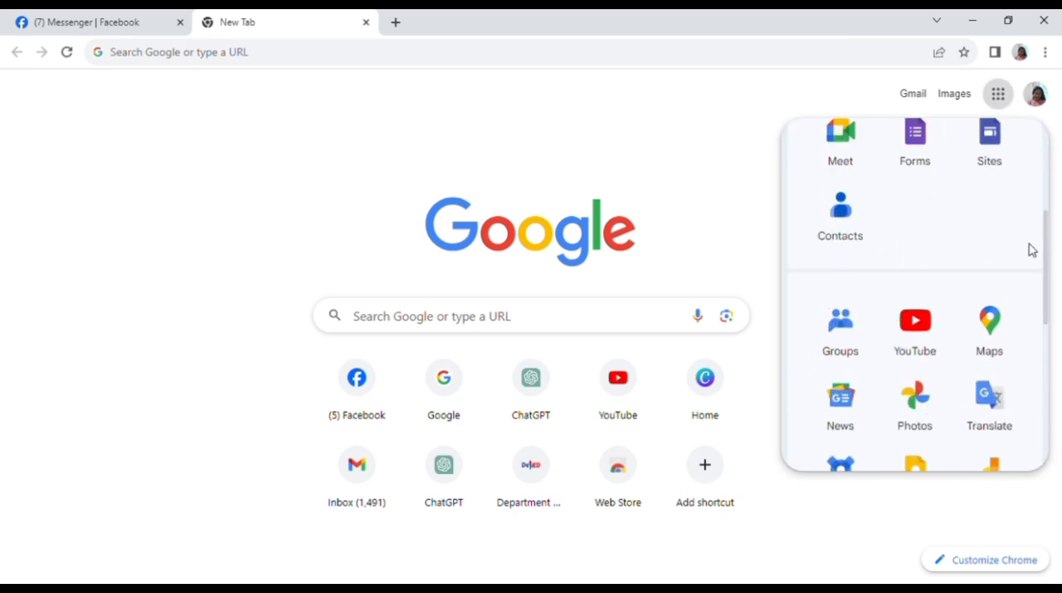
left_click(912, 142)
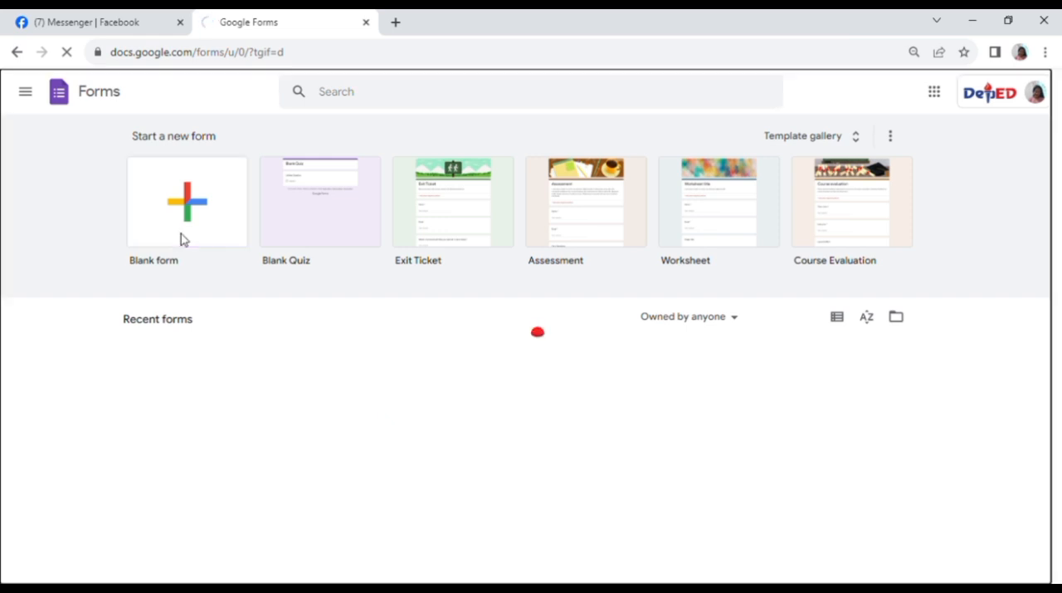
Start a blank form titled 'Summative Test' with the description 'English 8'.
left_click(186, 202)
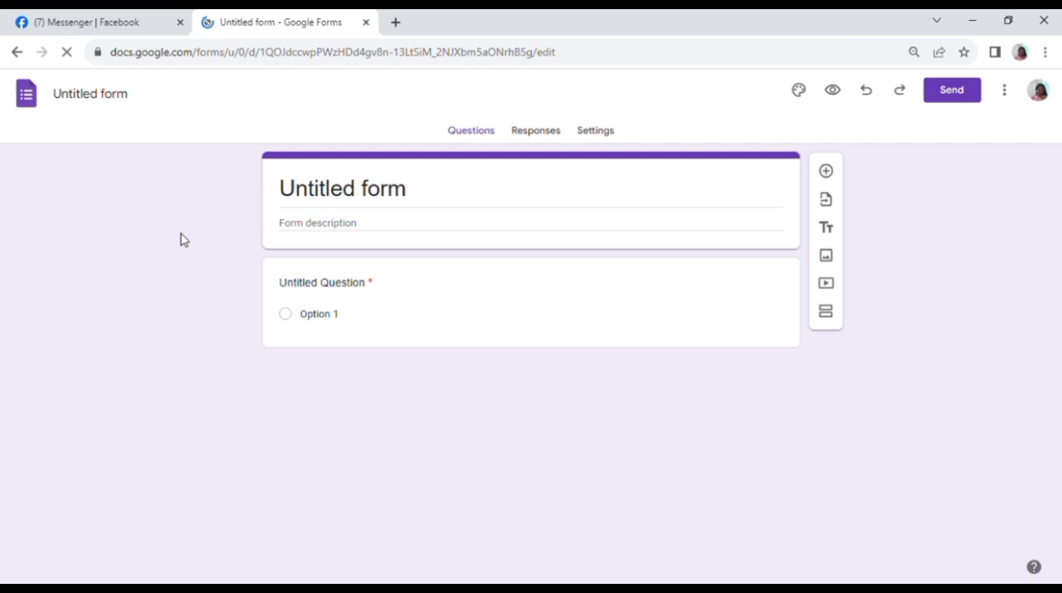
mouse_move(407, 249)
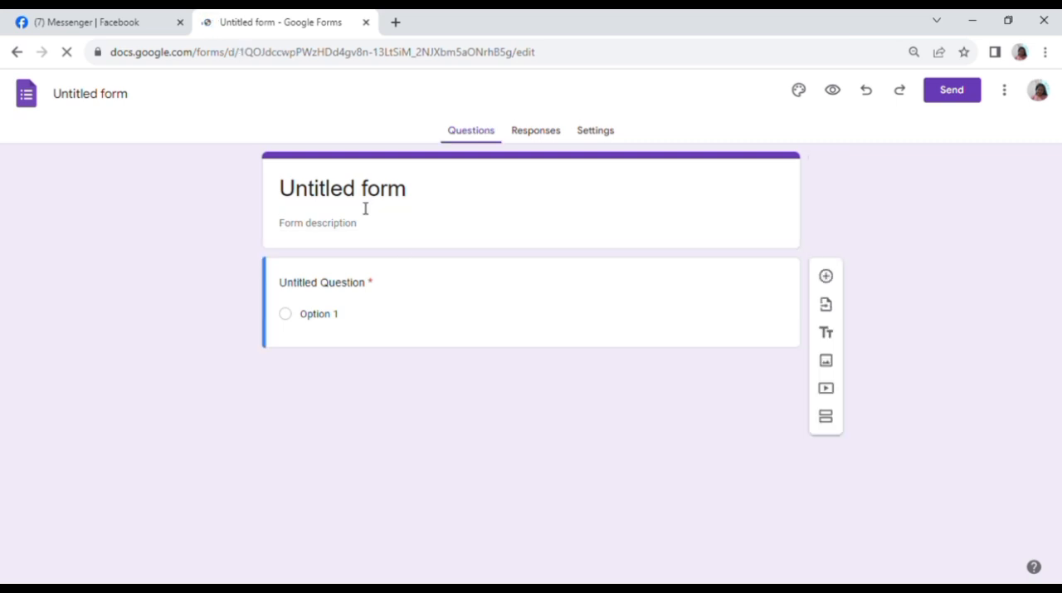
left_click(342, 188)
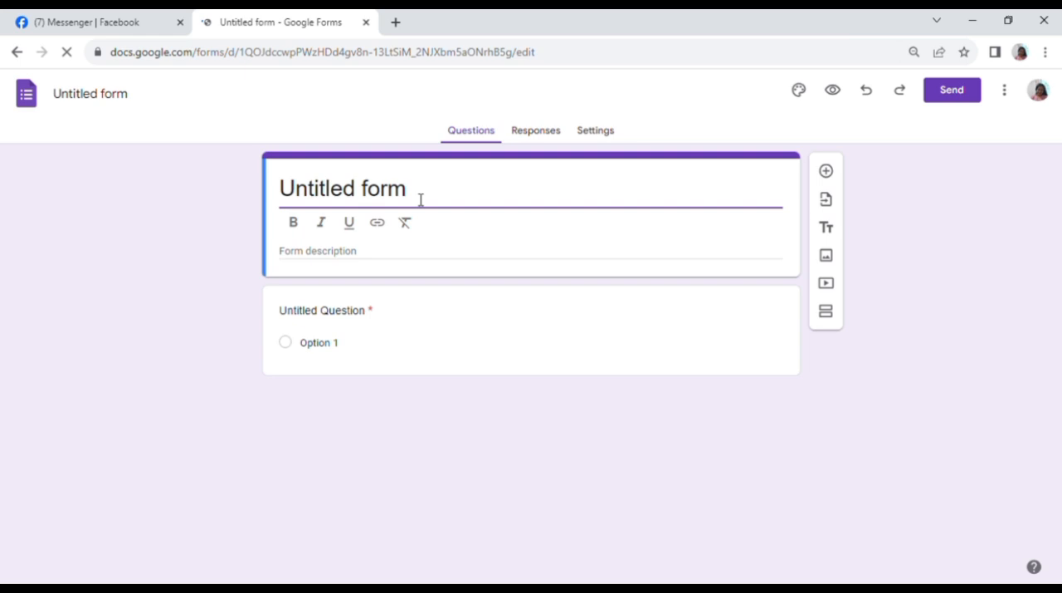
type("Summative")
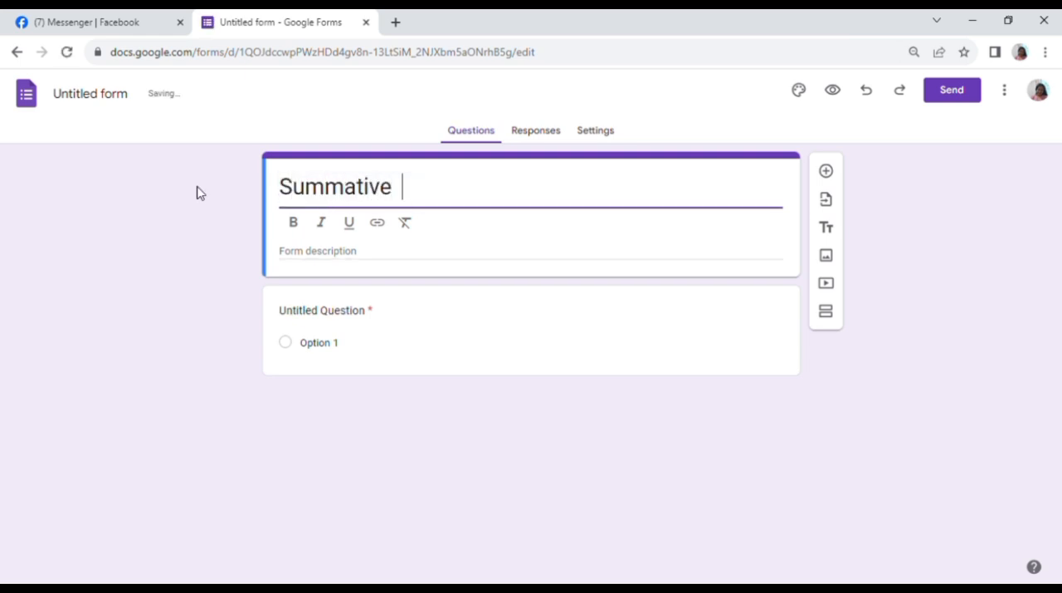
type("Test")
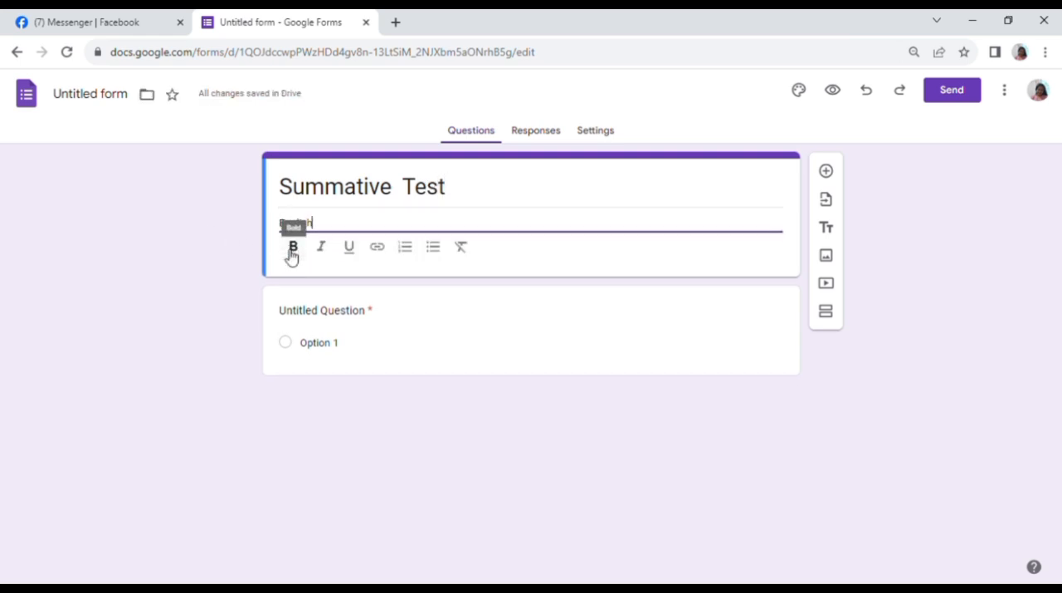
type("English")
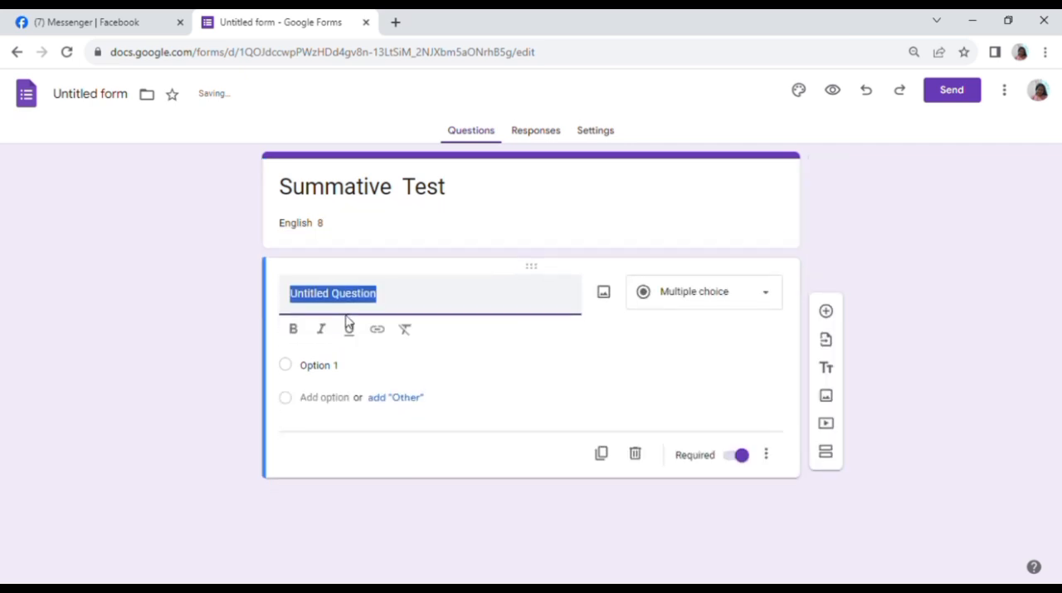
Add a short-answer question 'Name'.
type("Name")
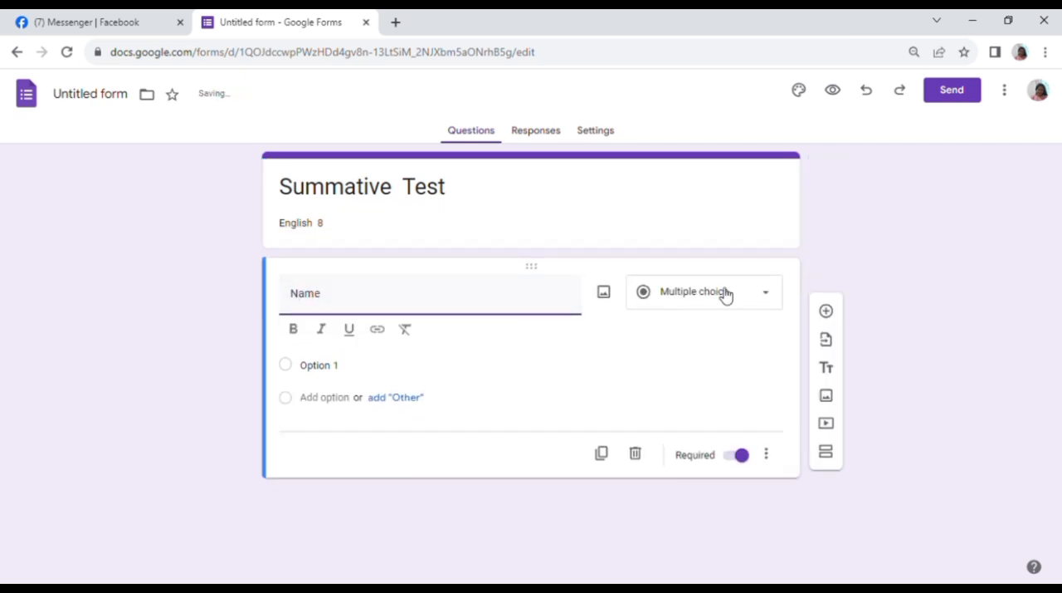
left_click(702, 292)
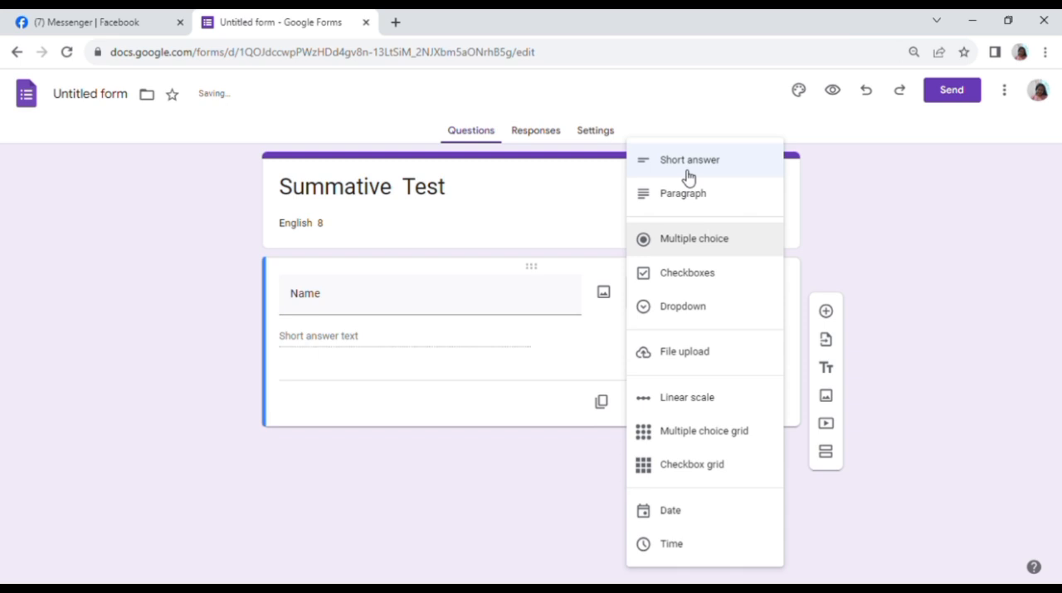
left_click(691, 159)
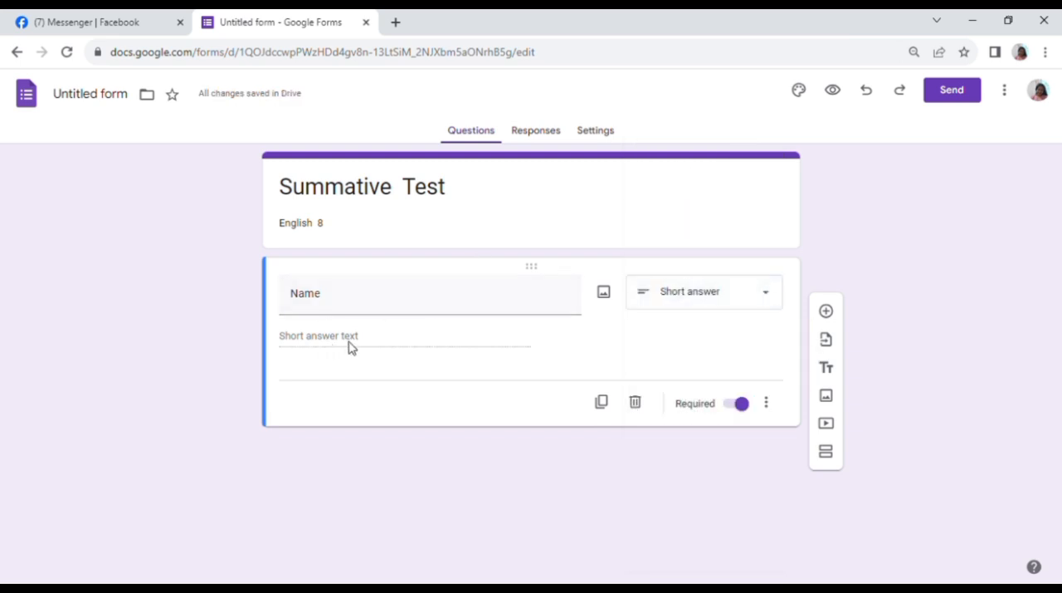
Add a short-answer question 'Grade and section' and a third blank question.
left_click(827, 311)
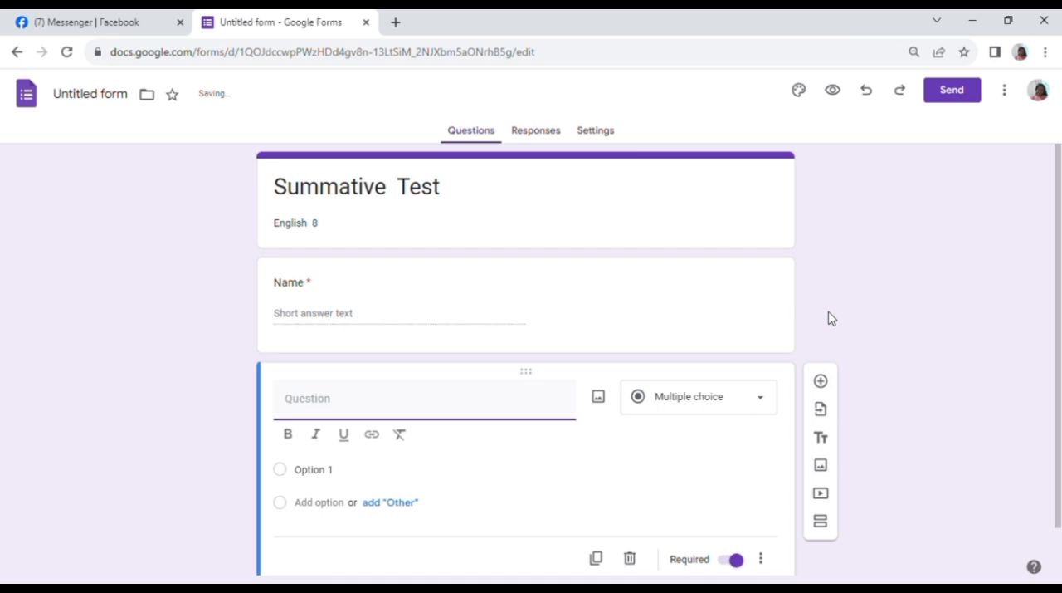
type("Grade and sec")
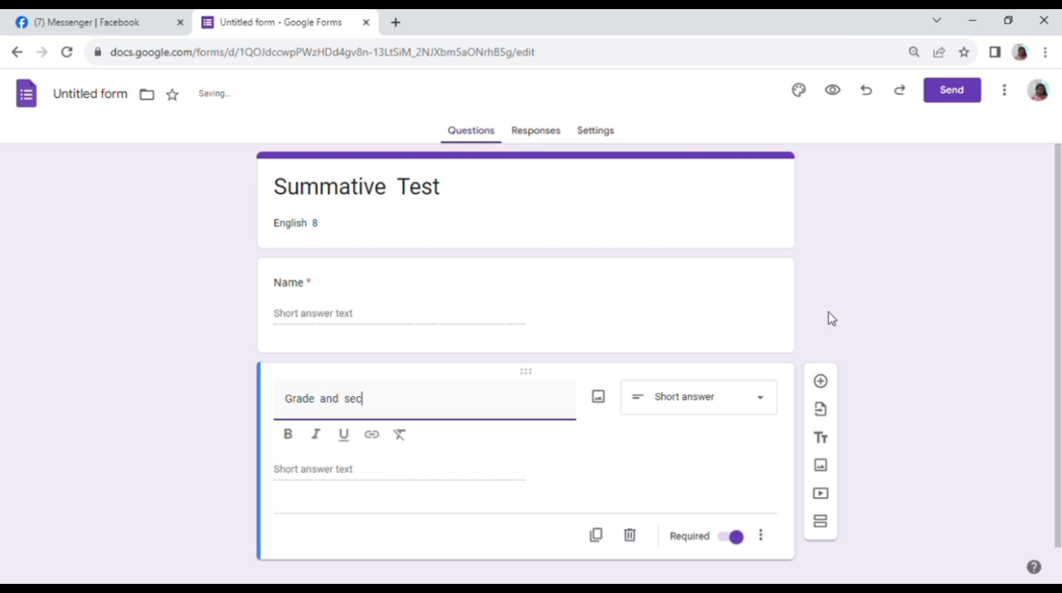
type("tion")
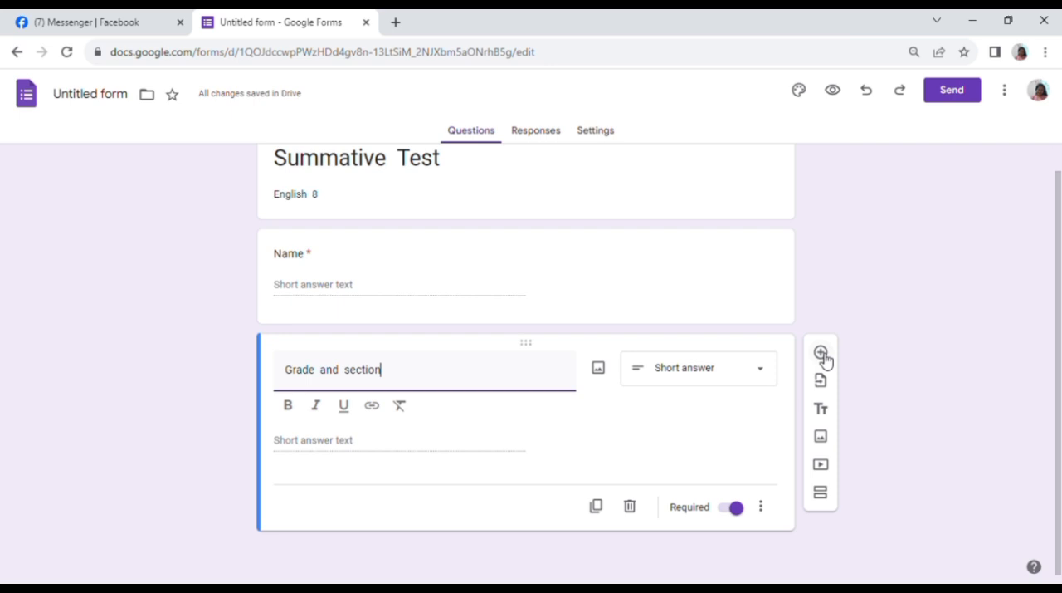
left_click(820, 352)
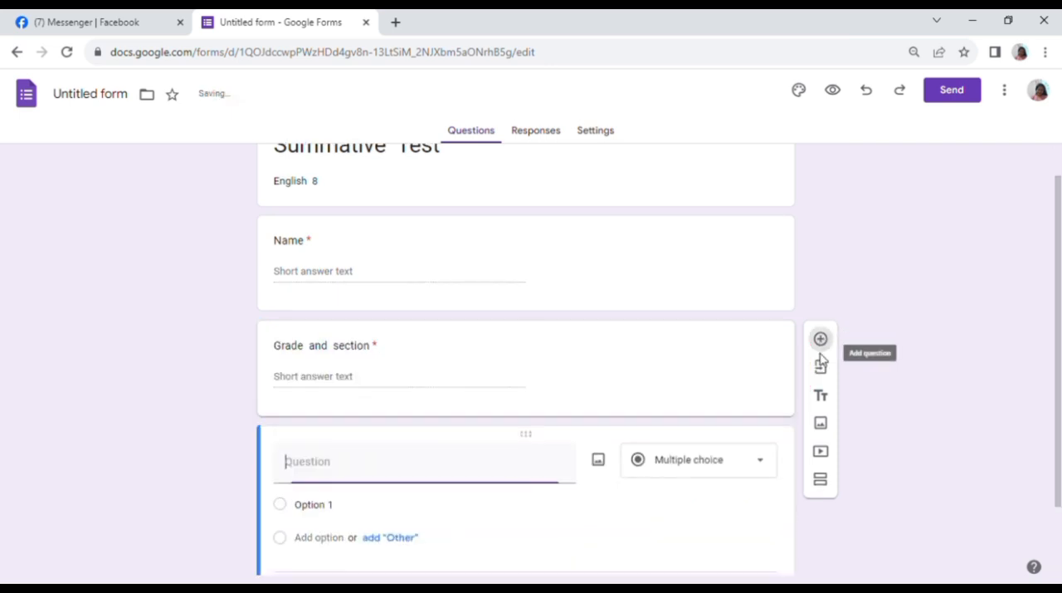
left_click(424, 462)
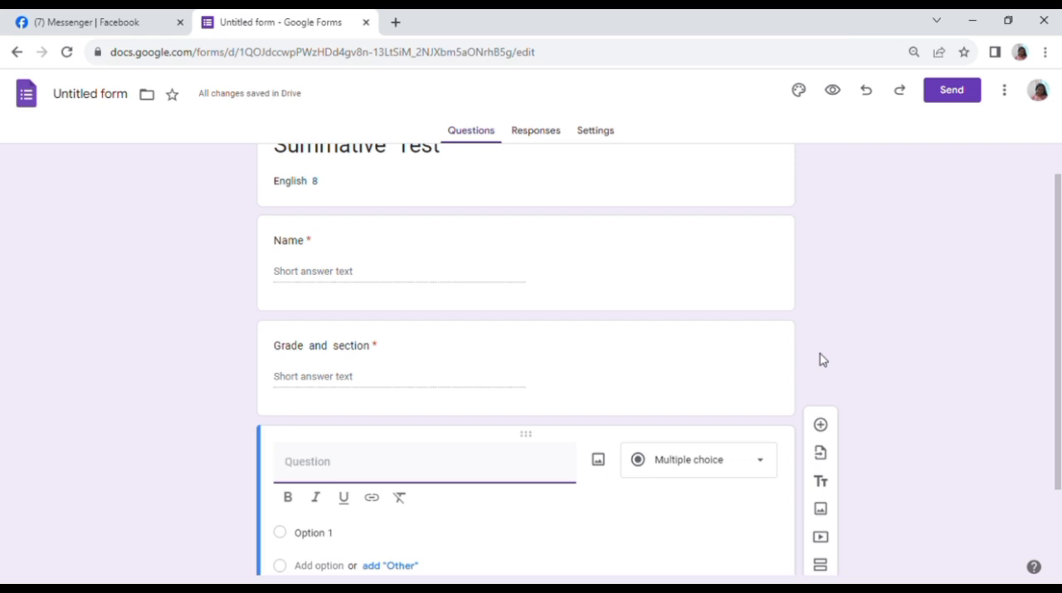
Write the multiple-choice question 'What is the plural form of bird?'.
type("What is the plural fom of")
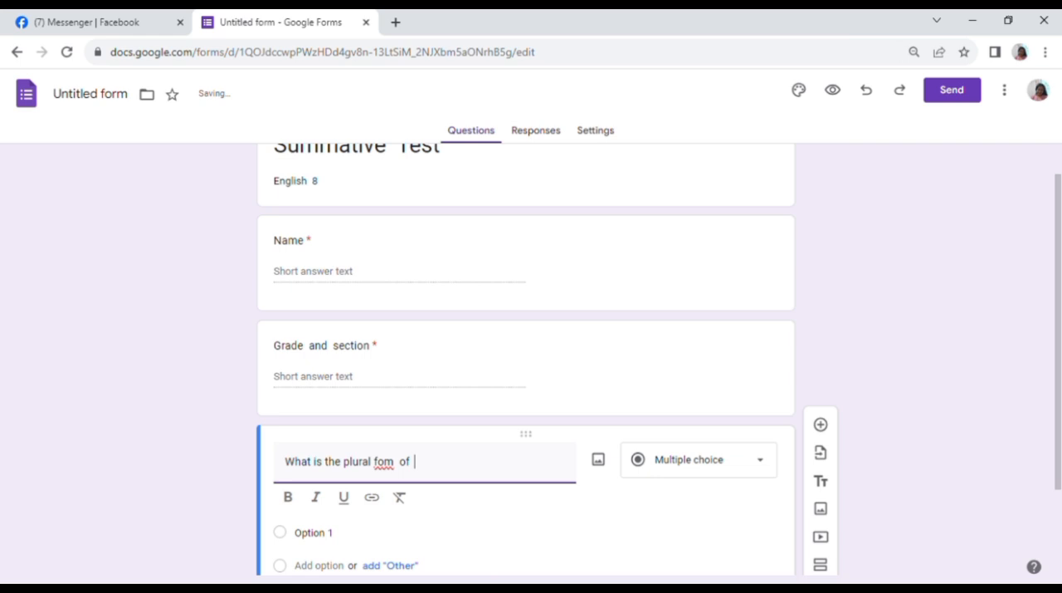
type("bird?")
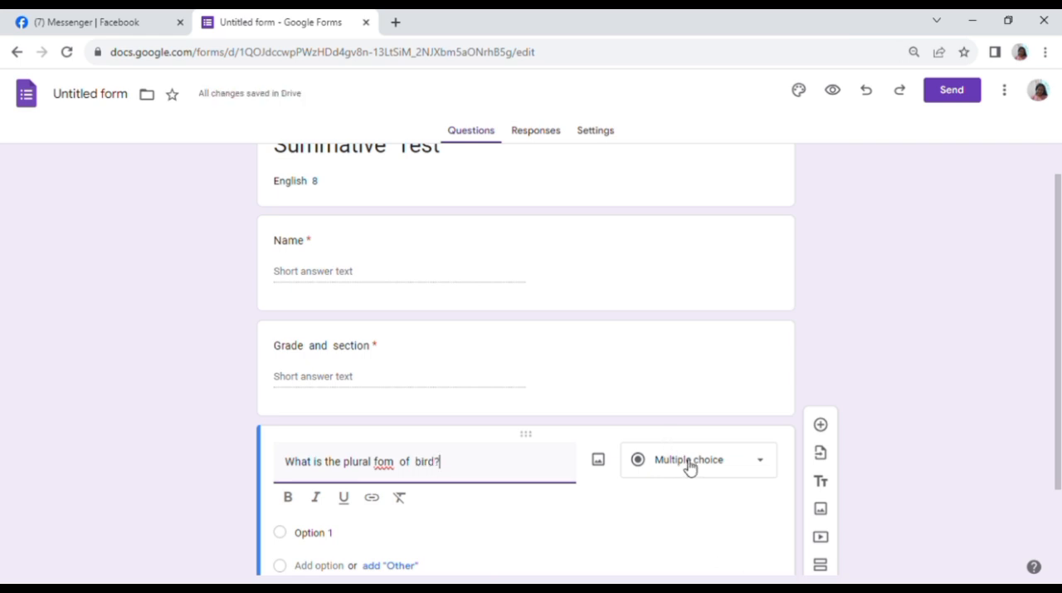
left_click(696, 458)
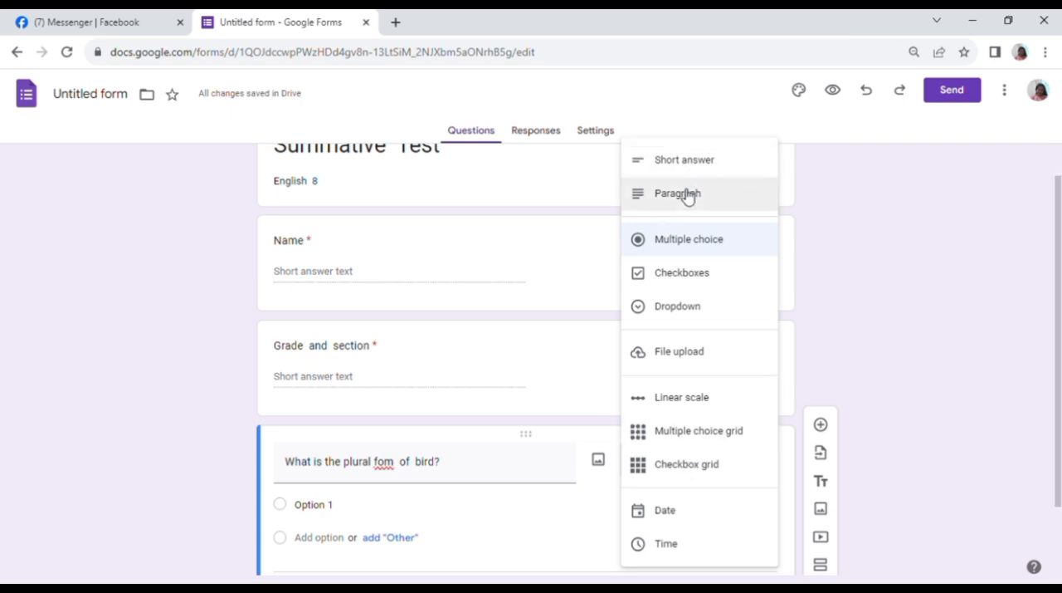
mouse_move(689, 242)
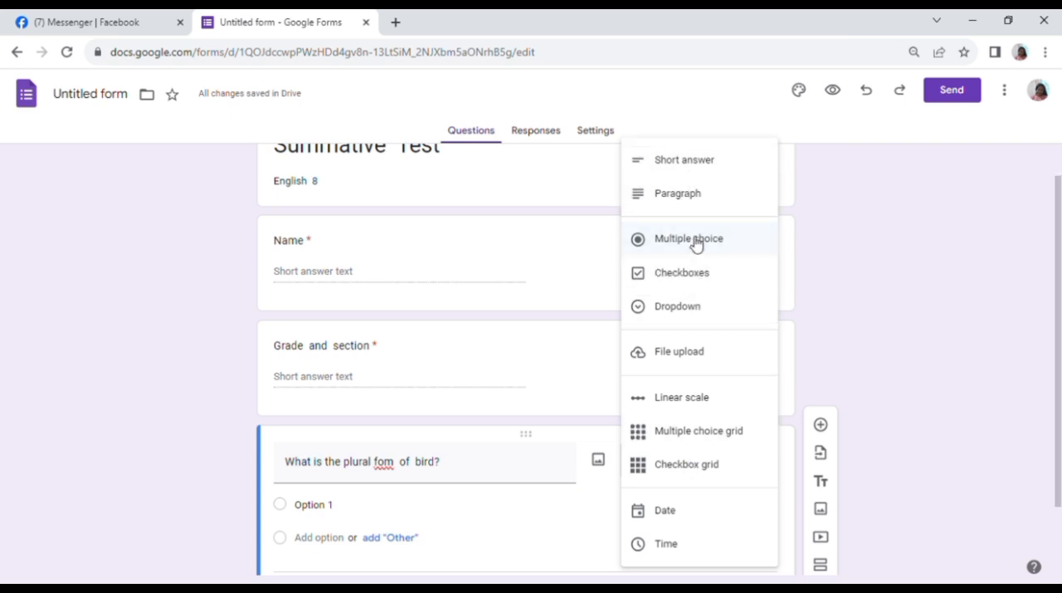
left_click(689, 239)
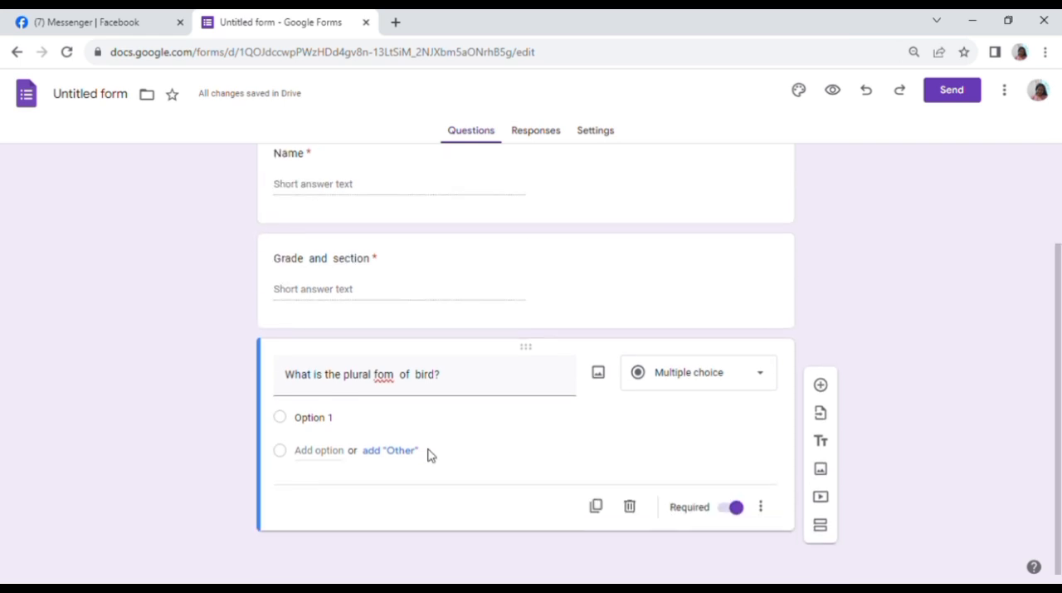
Enter the answer choices bird, birds and birdes, then add another question.
left_click(312, 417)
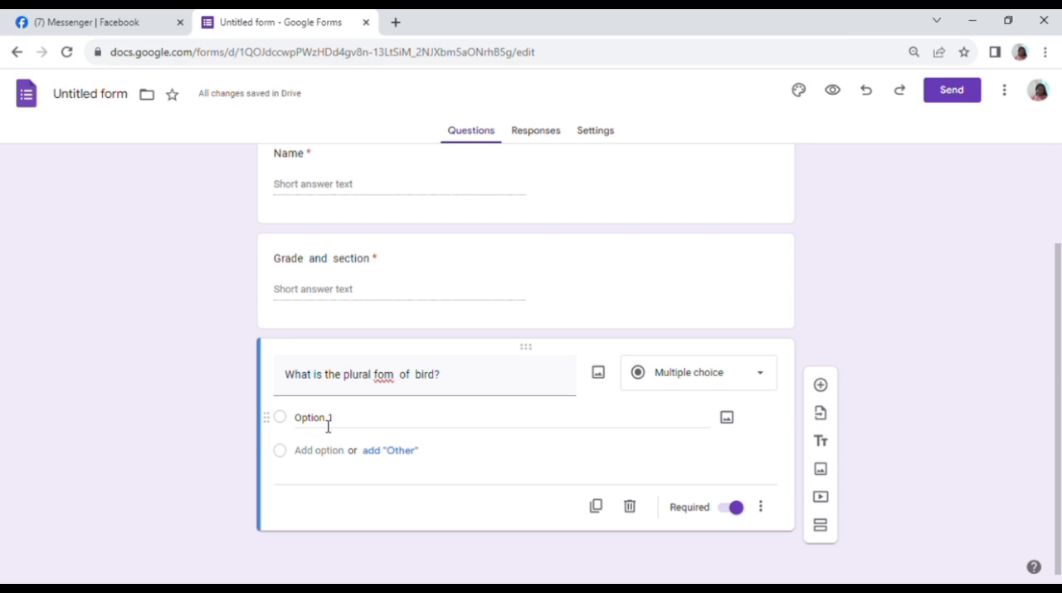
type("birdes")
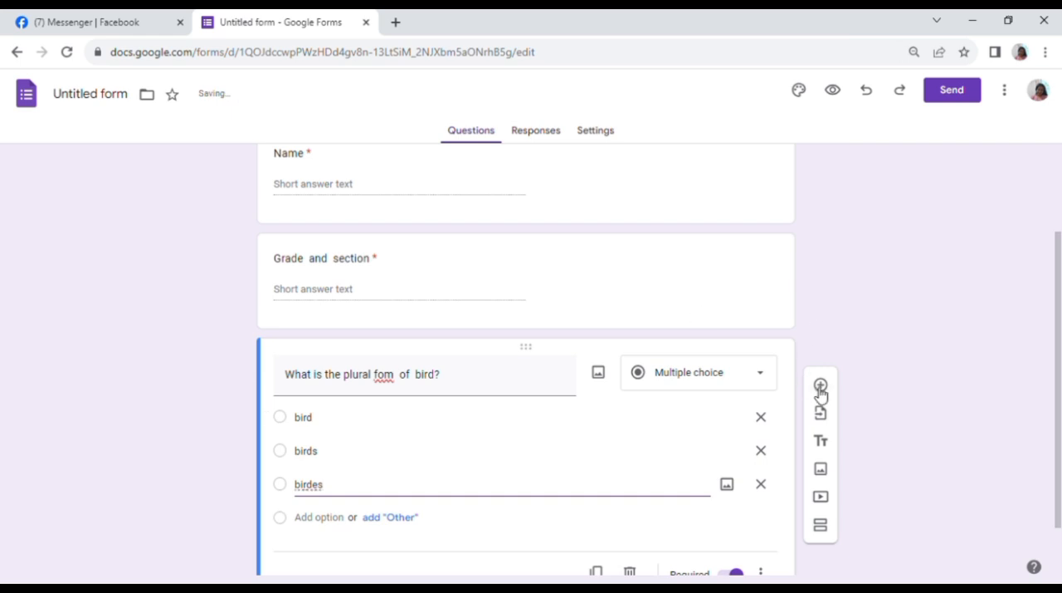
left_click(820, 385)
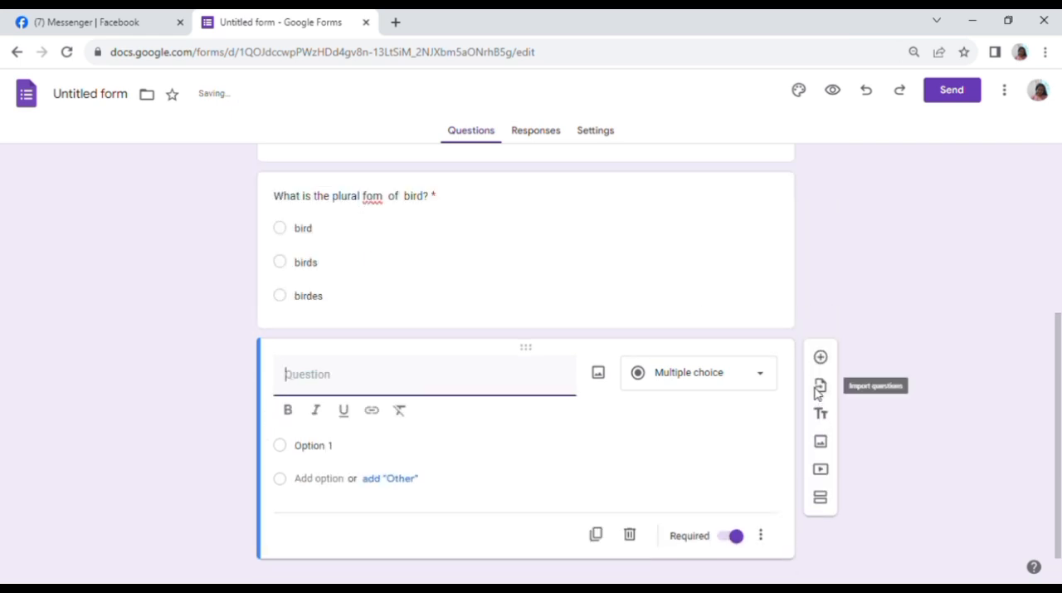
Write the question 'What is the superlative form of beautiful?'.
type("What  is")
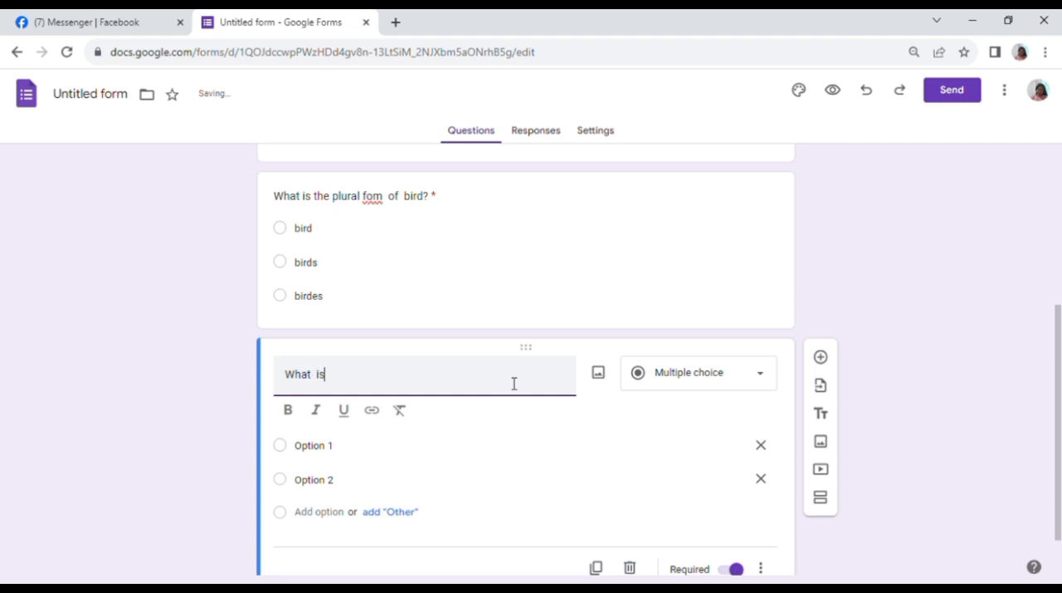
type("the")
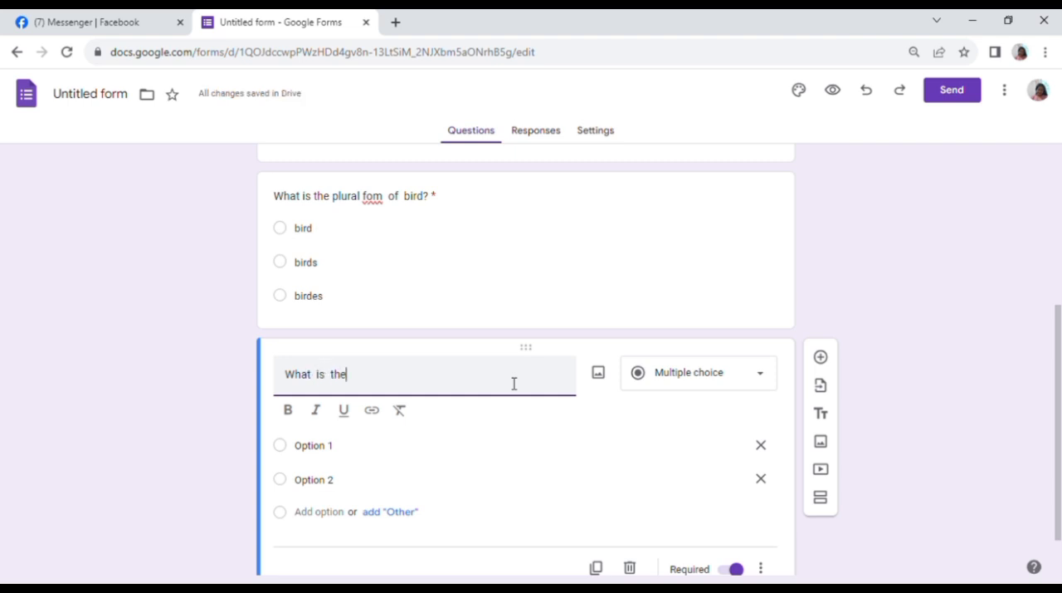
type("super;ative form of")
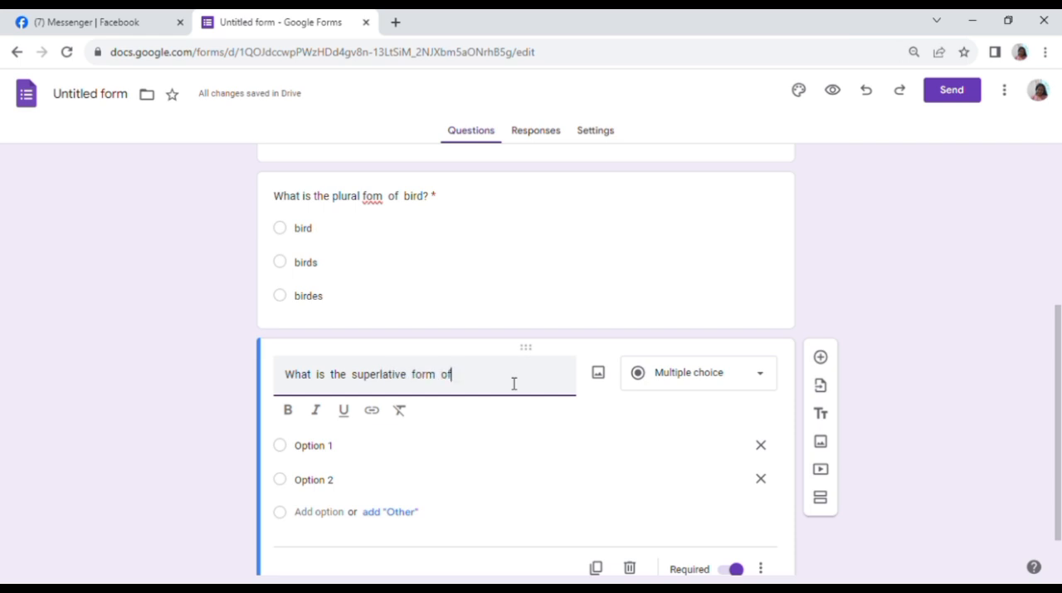
Enter the choices beautiful, more beautiful and most beautiful, then add a new question.
type("beautiful?")
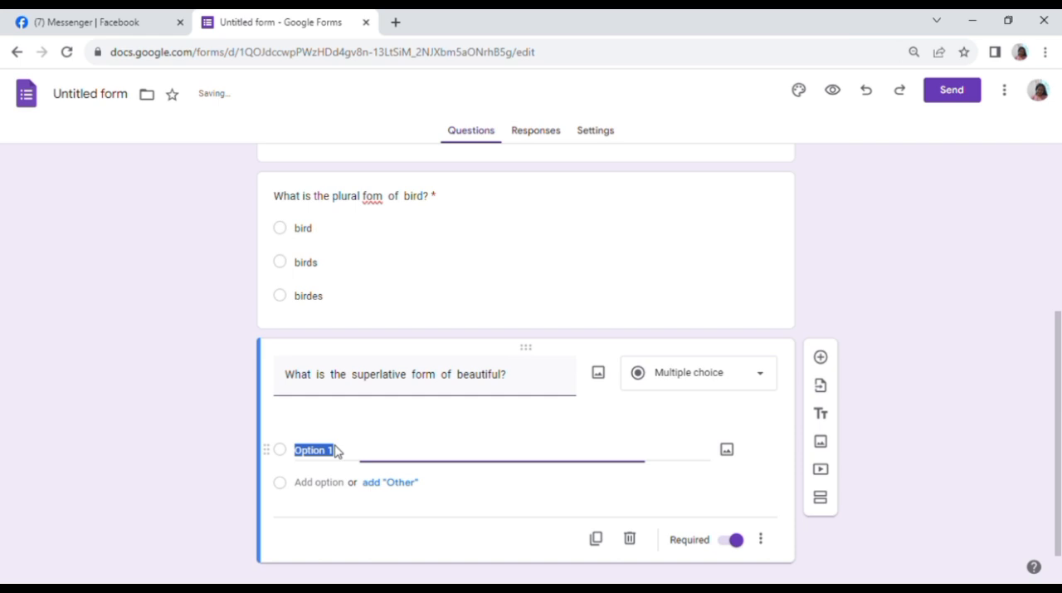
type("beautiful")
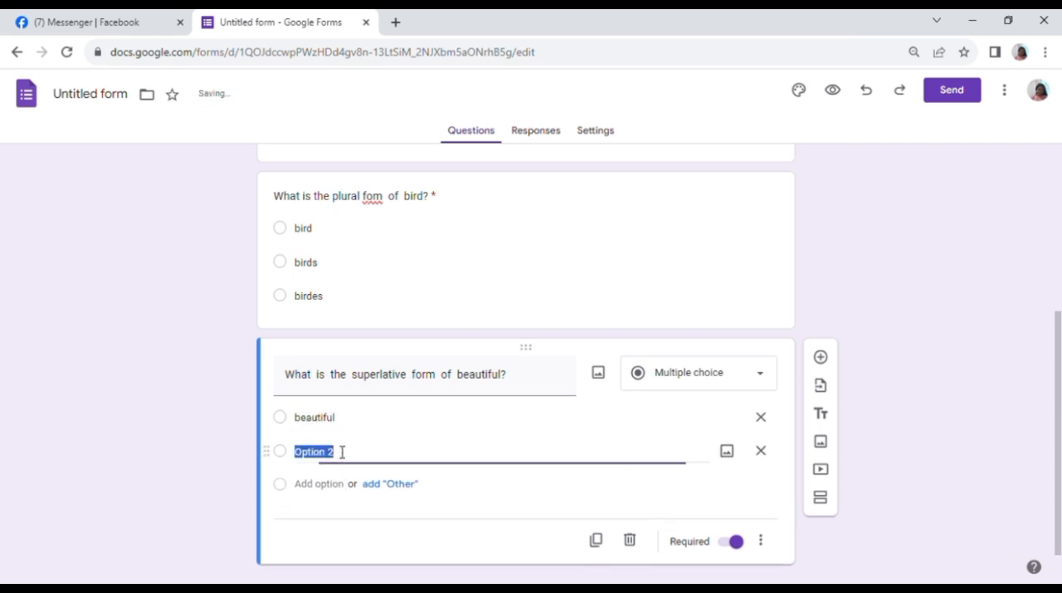
type("morebeau")
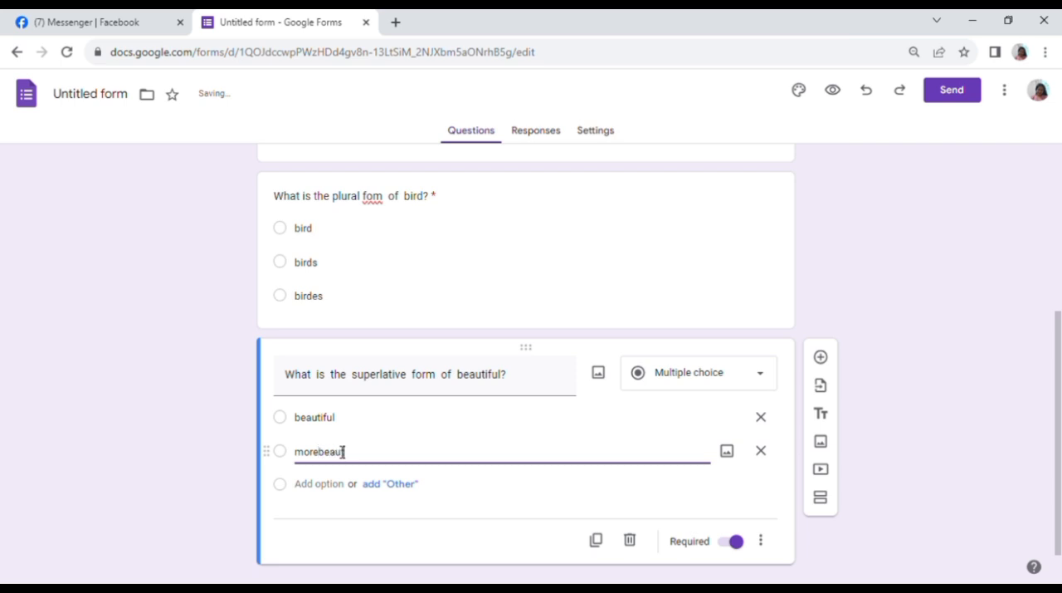
type("tiful")
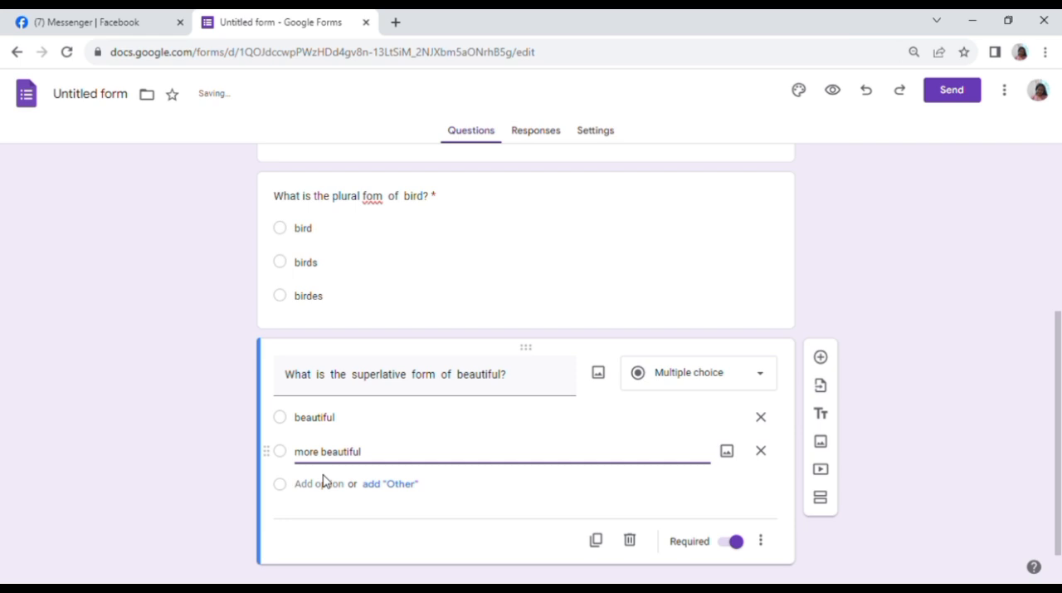
type("most")
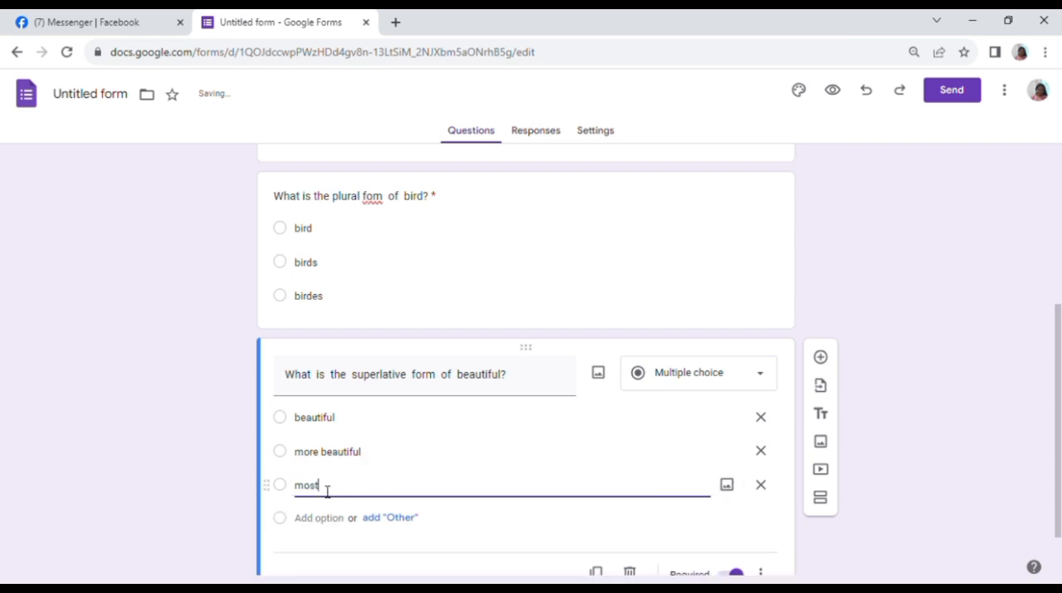
type("beaut")
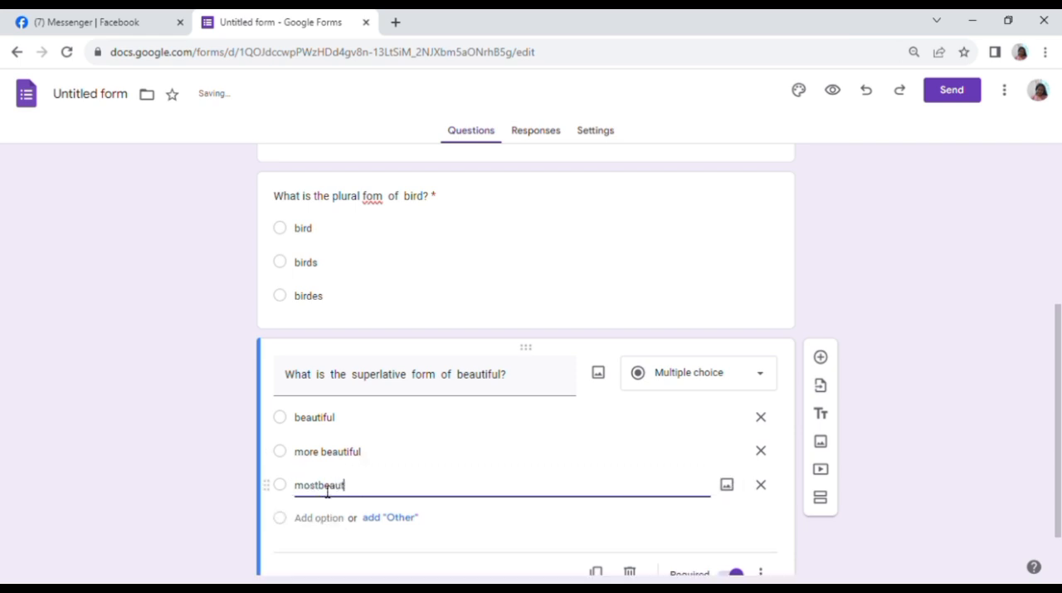
type("iful")
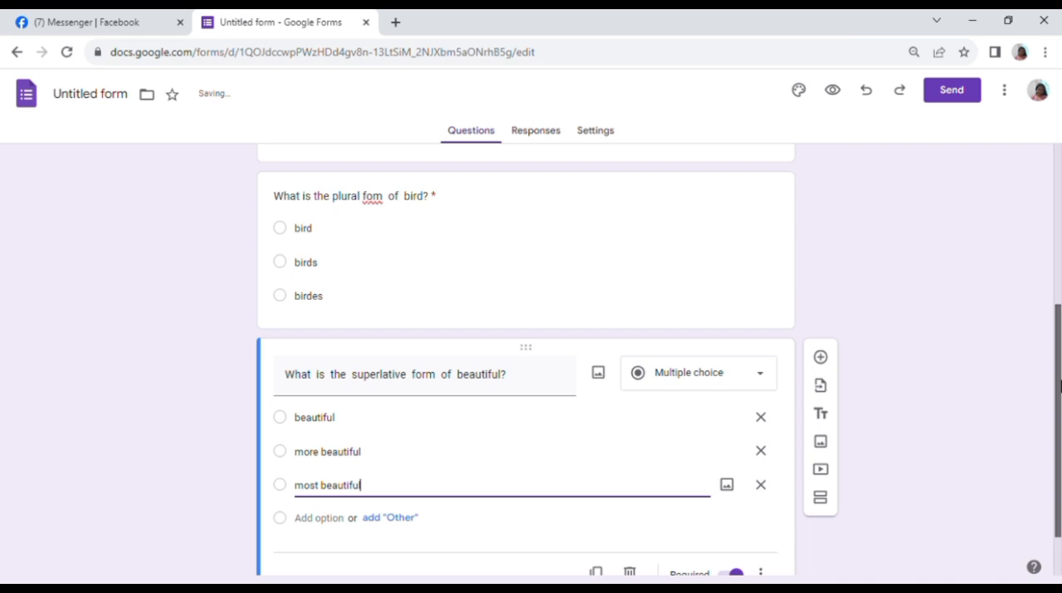
scroll("down", 3)
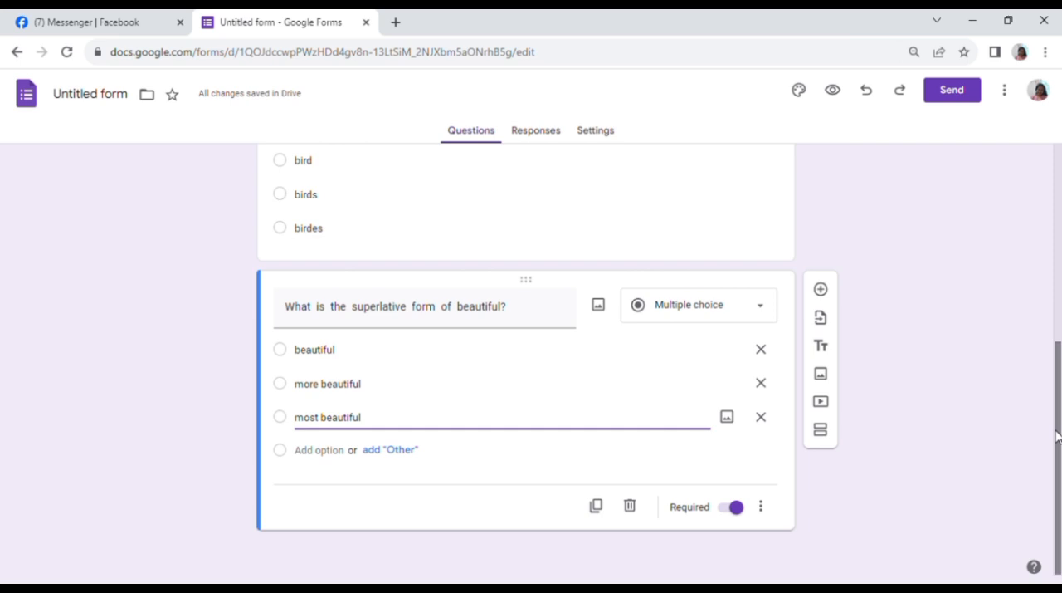
left_click(820, 288)
type("How to r")
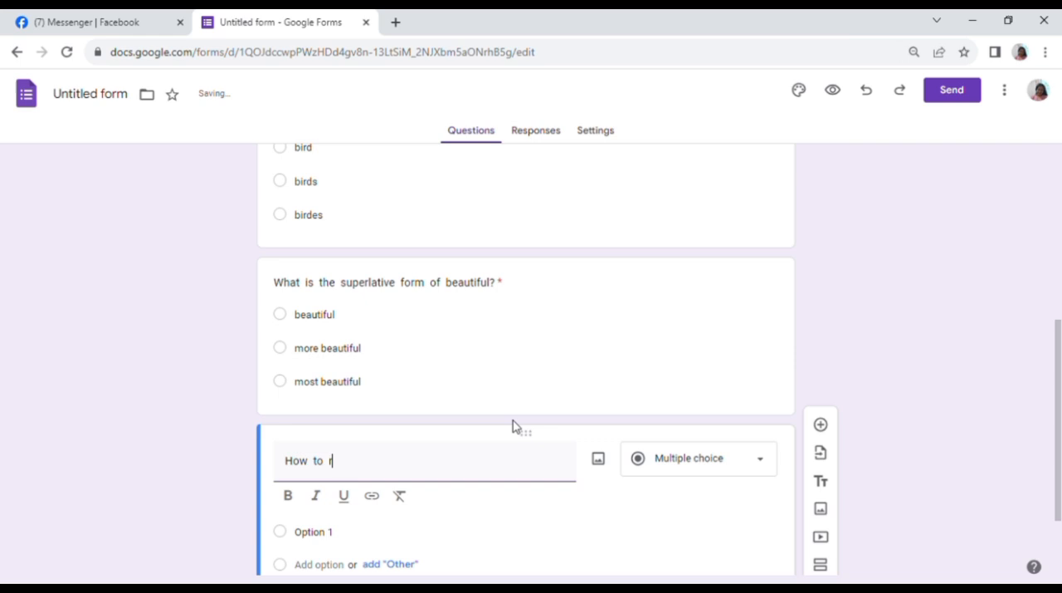
Write 'How to create google form with PDF upload?' and make it a file-upload question.
type("create google form")
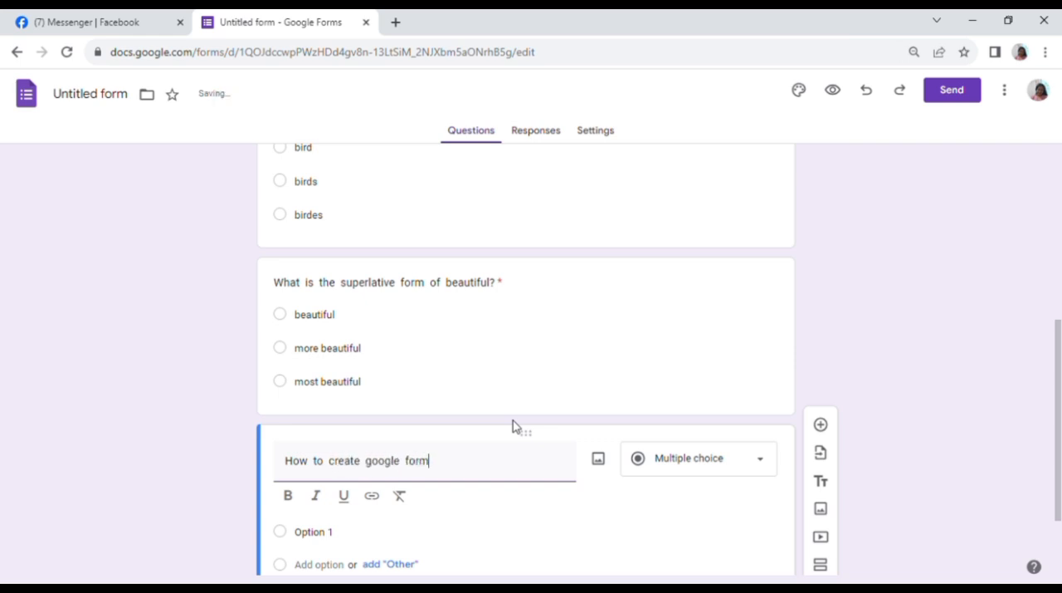
type("with")
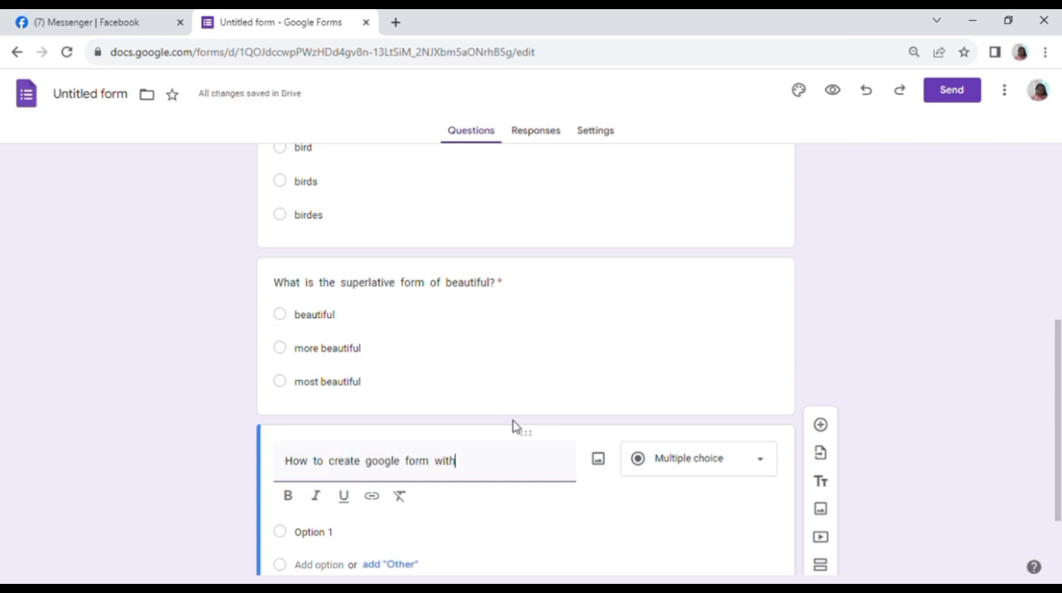
type("PDF")
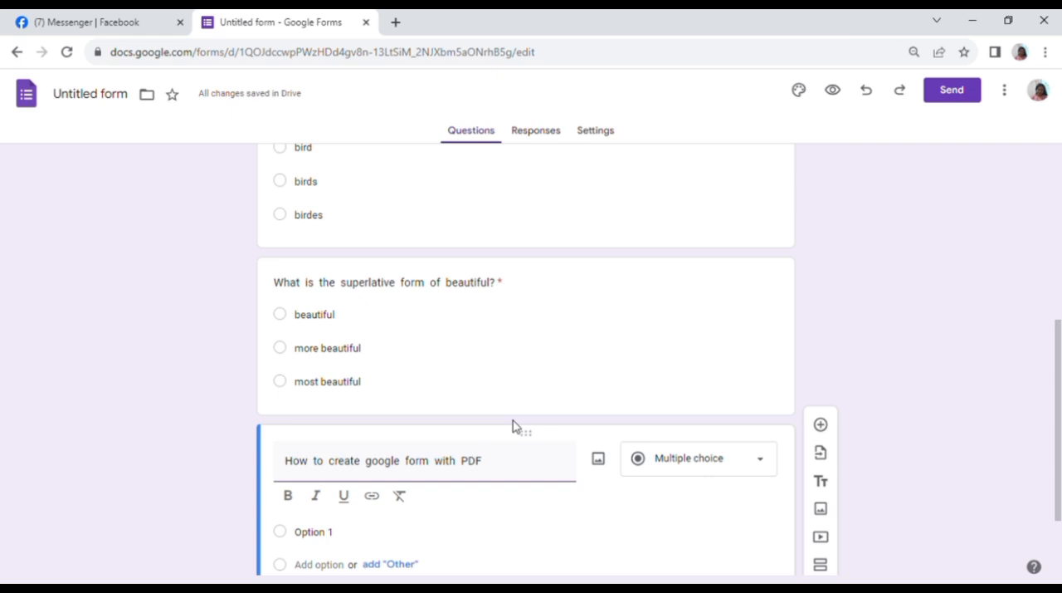
type("upload?")
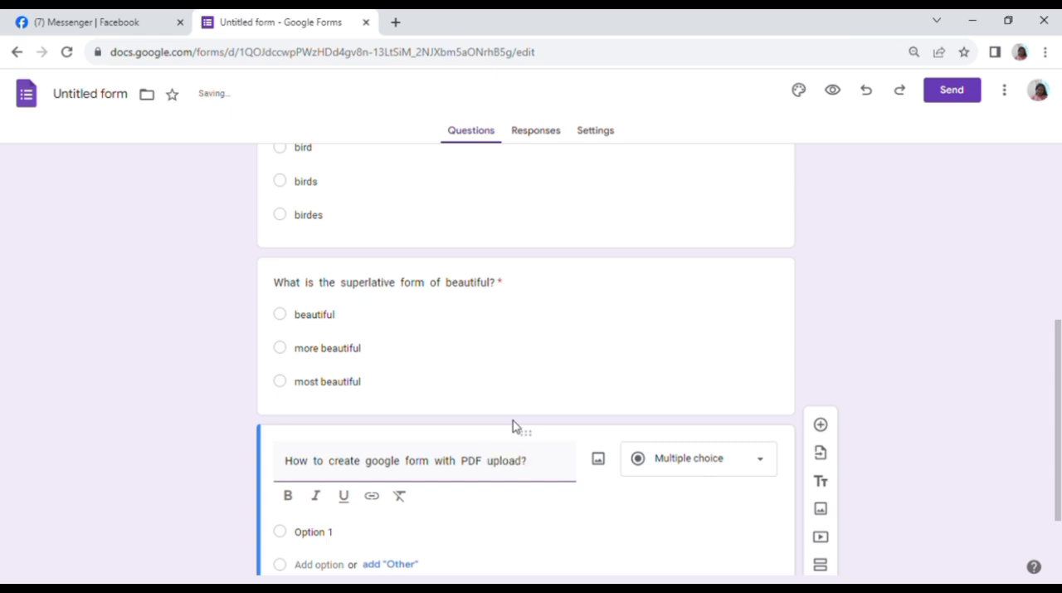
mouse_move(673, 472)
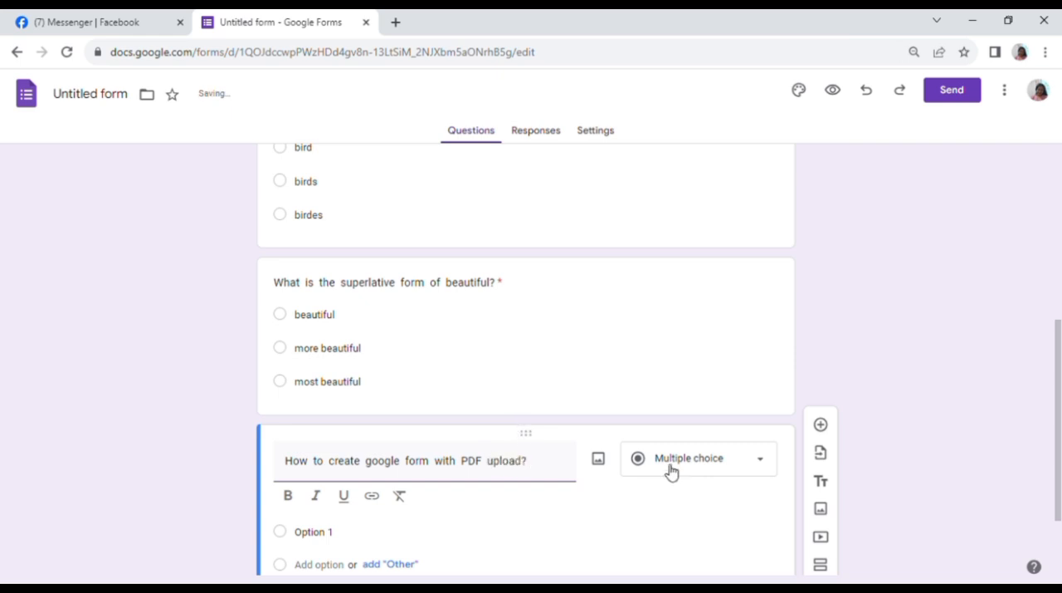
left_click(697, 458)
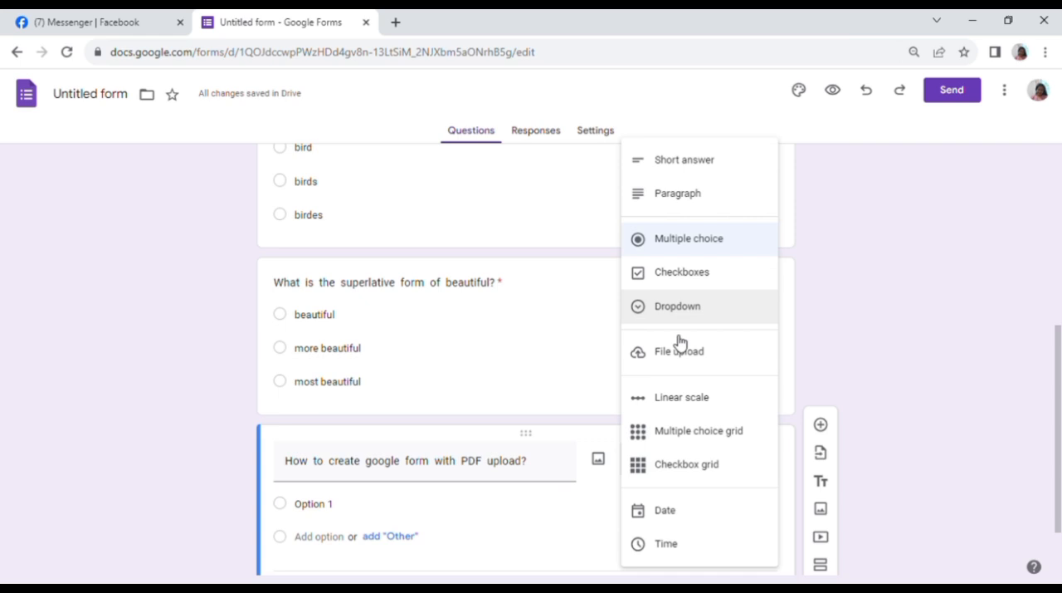
mouse_move(683, 363)
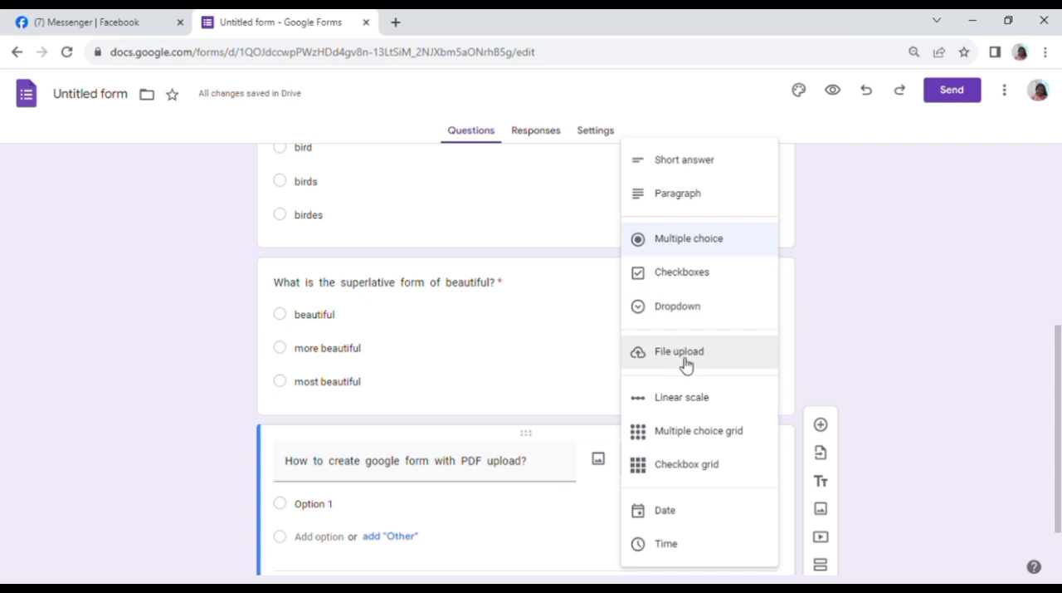
left_click(679, 352)
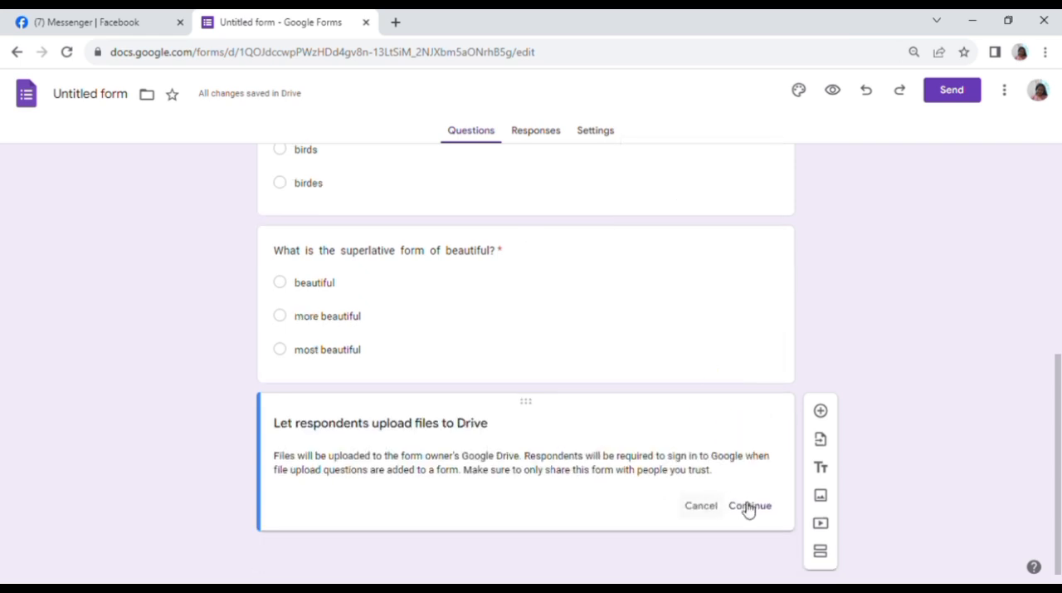
Confirm Drive uploads and restrict the question to PDF files only.
left_click(750, 505)
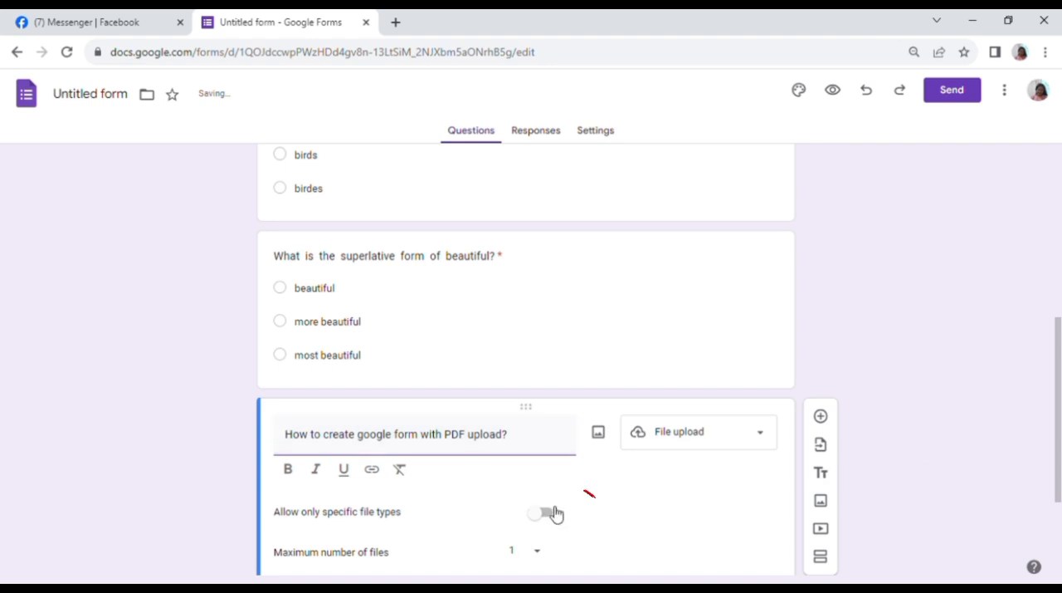
left_click(541, 511)
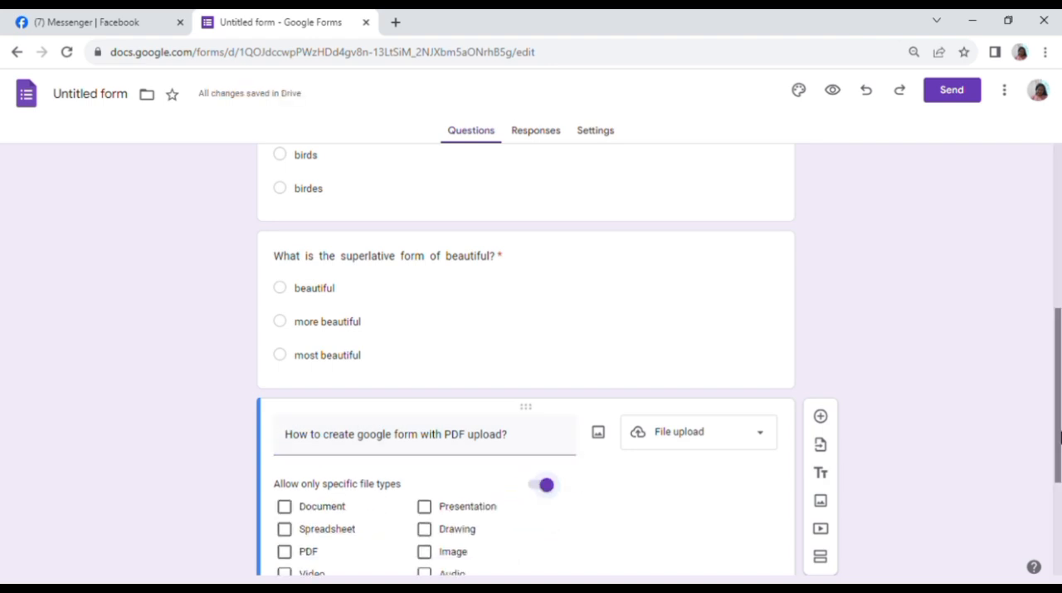
scroll("down", 3)
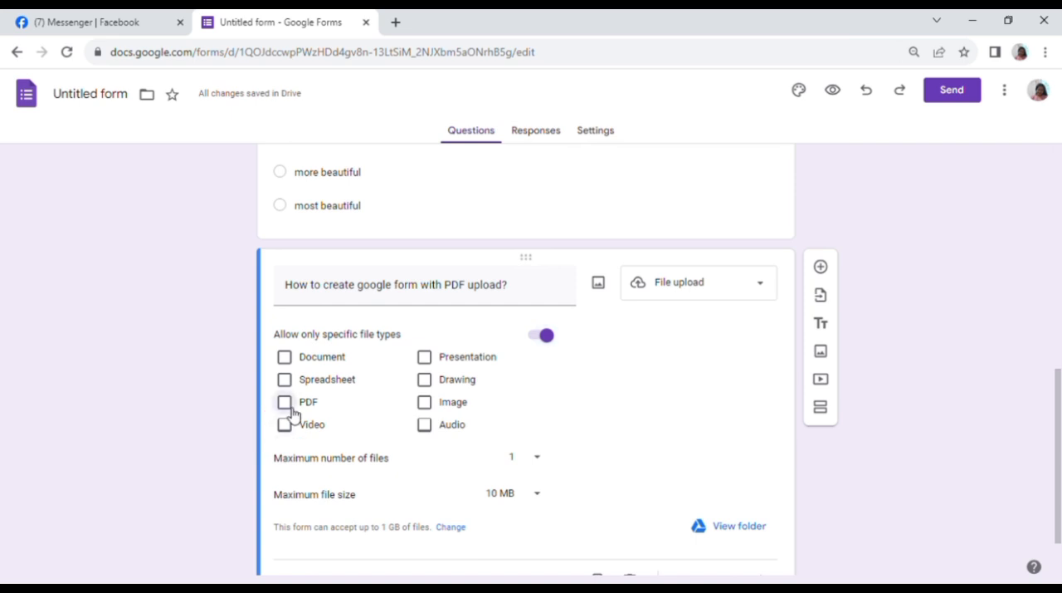
left_click(284, 401)
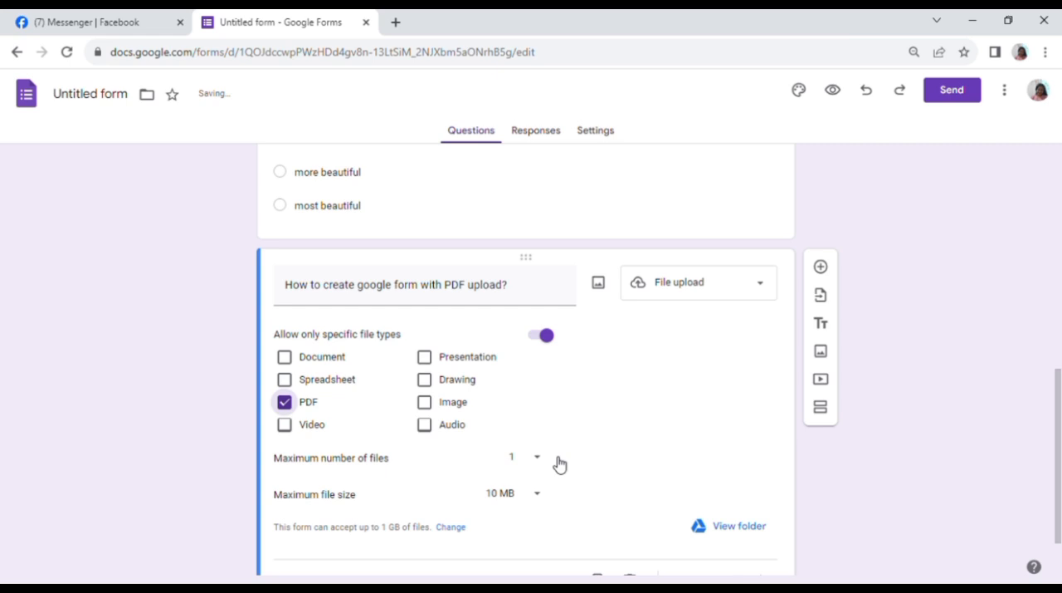
mouse_move(534, 462)
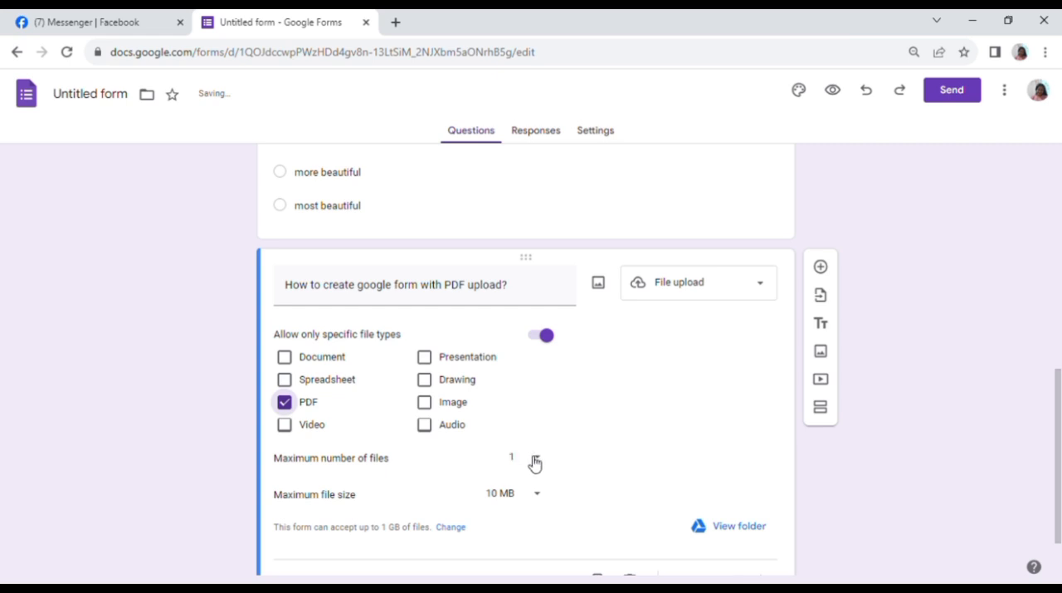
Set the maximum number of files and the maximum size per uploaded file.
left_click(512, 458)
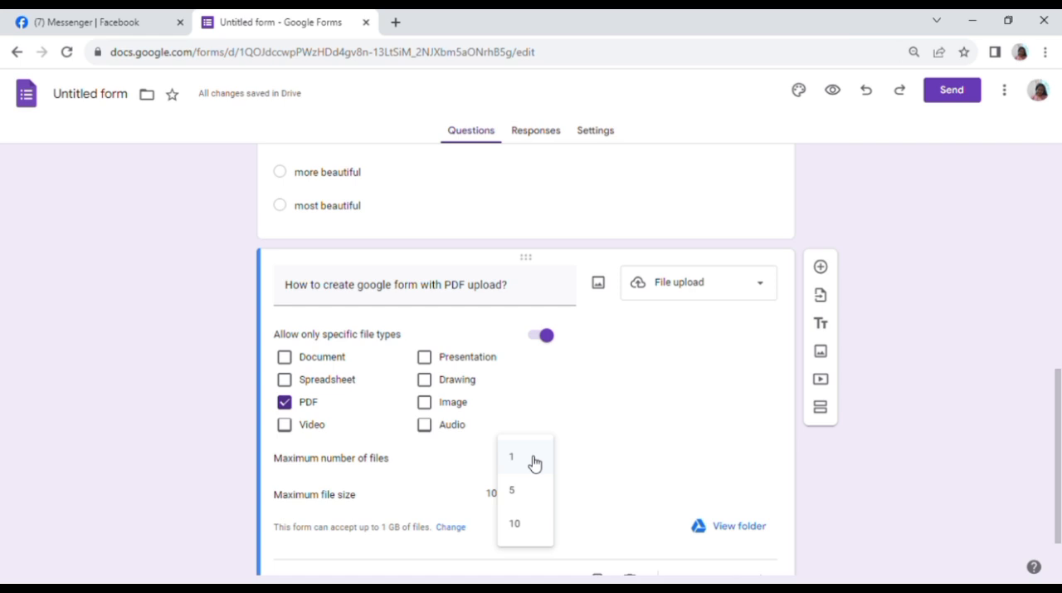
mouse_move(511, 488)
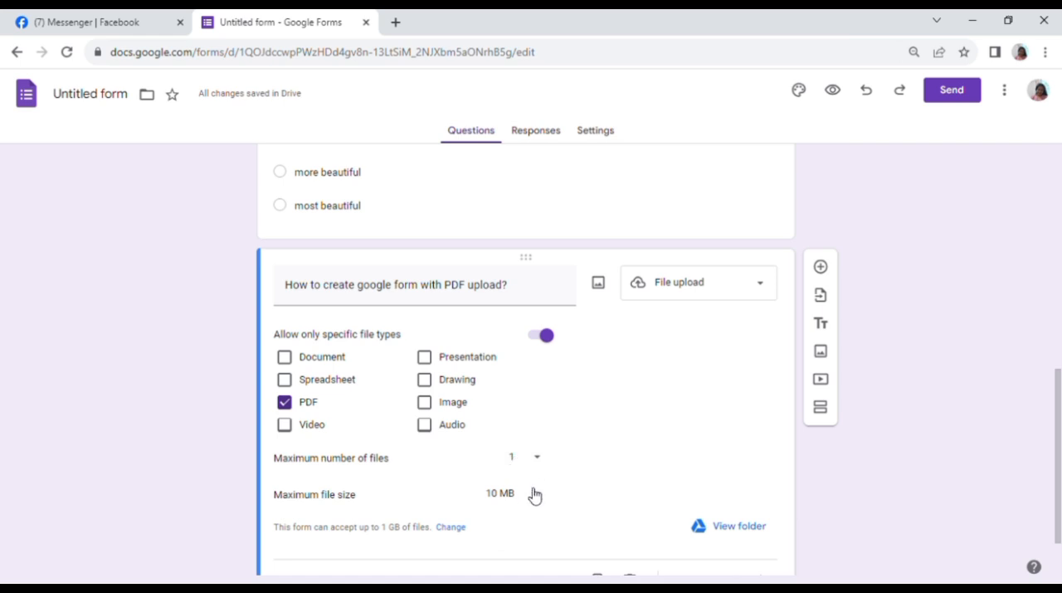
left_click(502, 493)
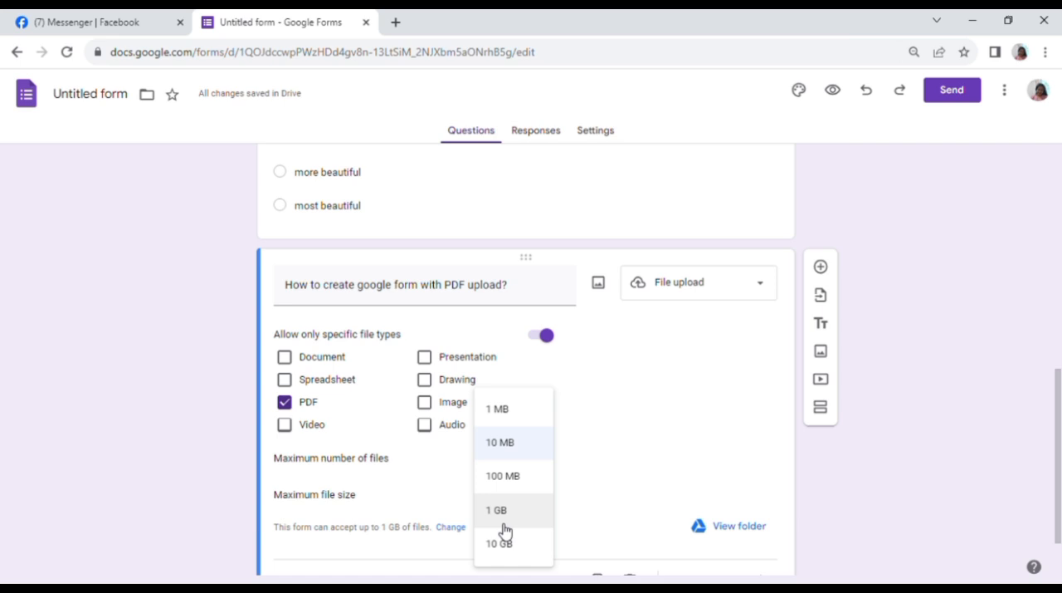
left_click(496, 510)
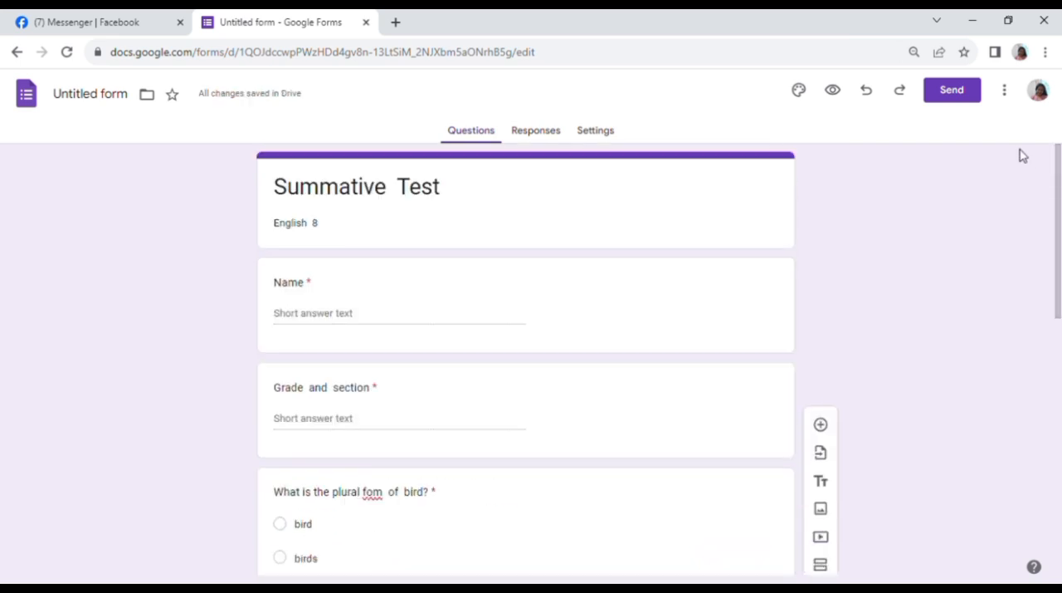
Choose the colored-pencils photo as the form's header image with a peach theme.
left_click(797, 90)
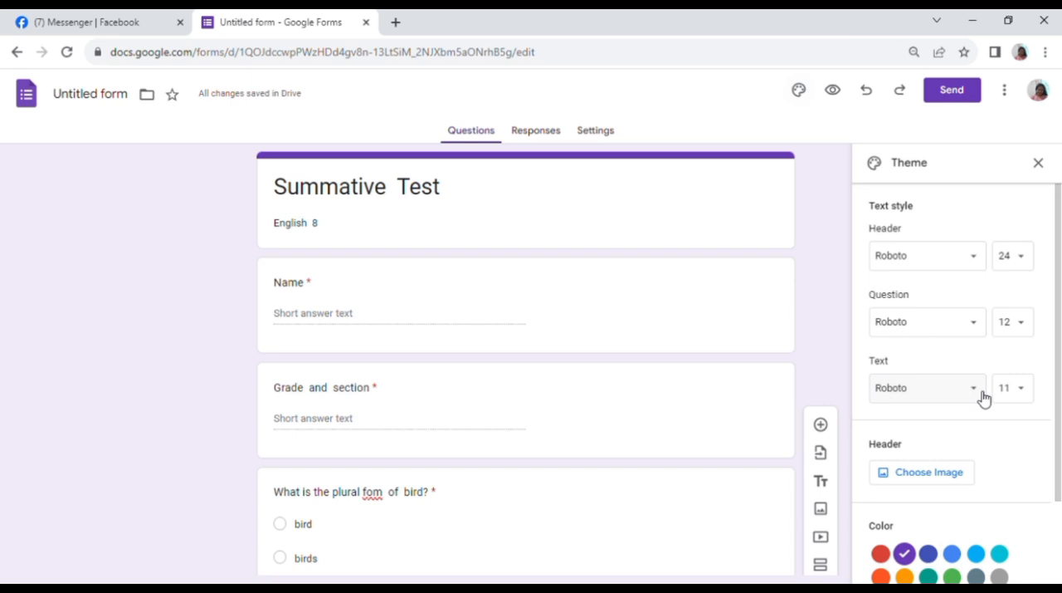
left_click(930, 472)
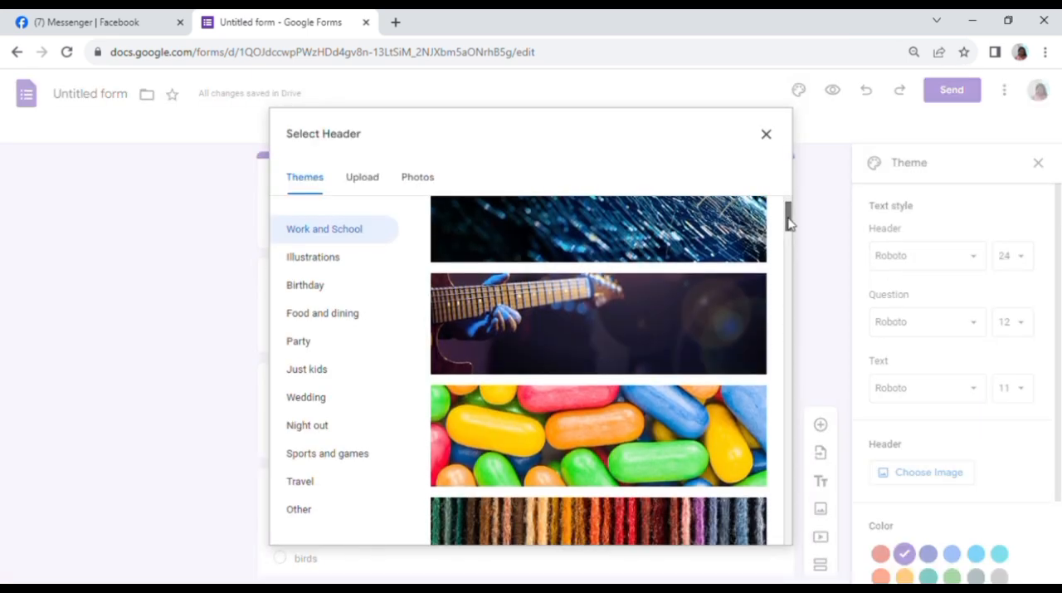
scroll("down", 3)
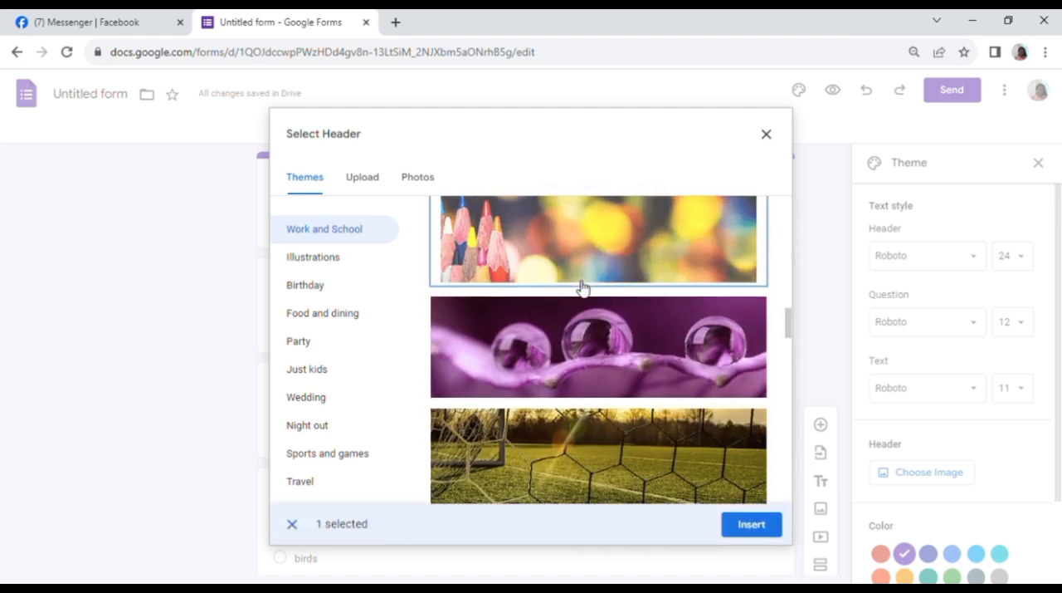
scroll("down", 3)
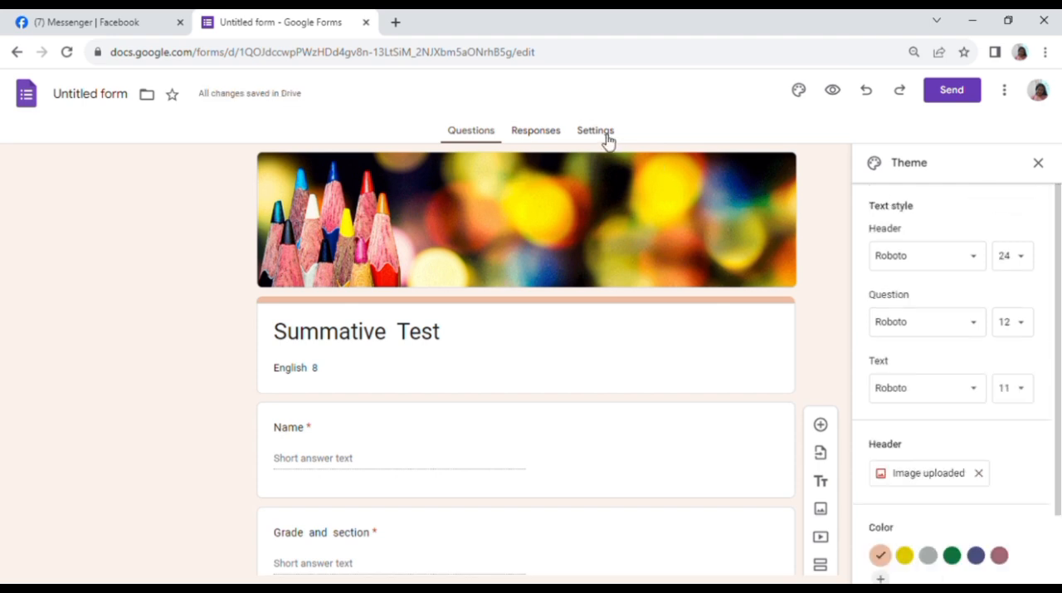
In Settings, remove the organization restriction and limit each responder to one response.
left_click(594, 129)
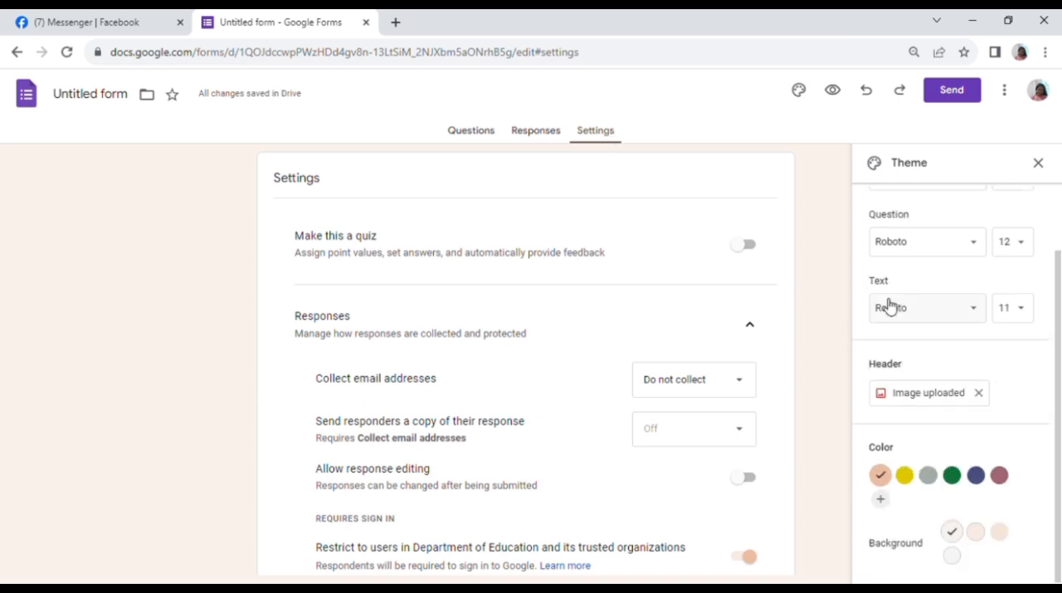
left_click(1039, 163)
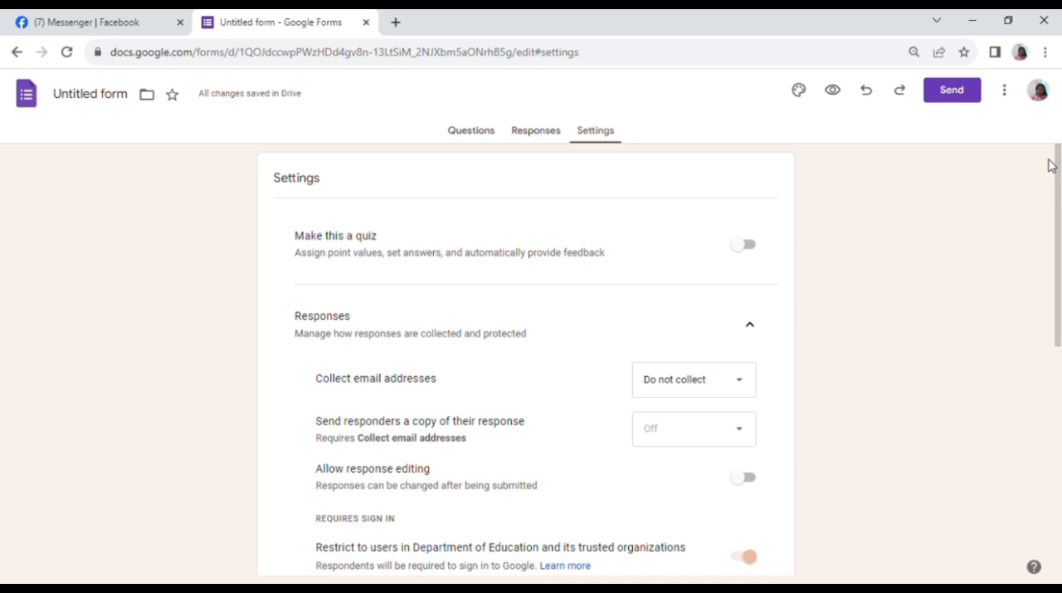
scroll("down", 3)
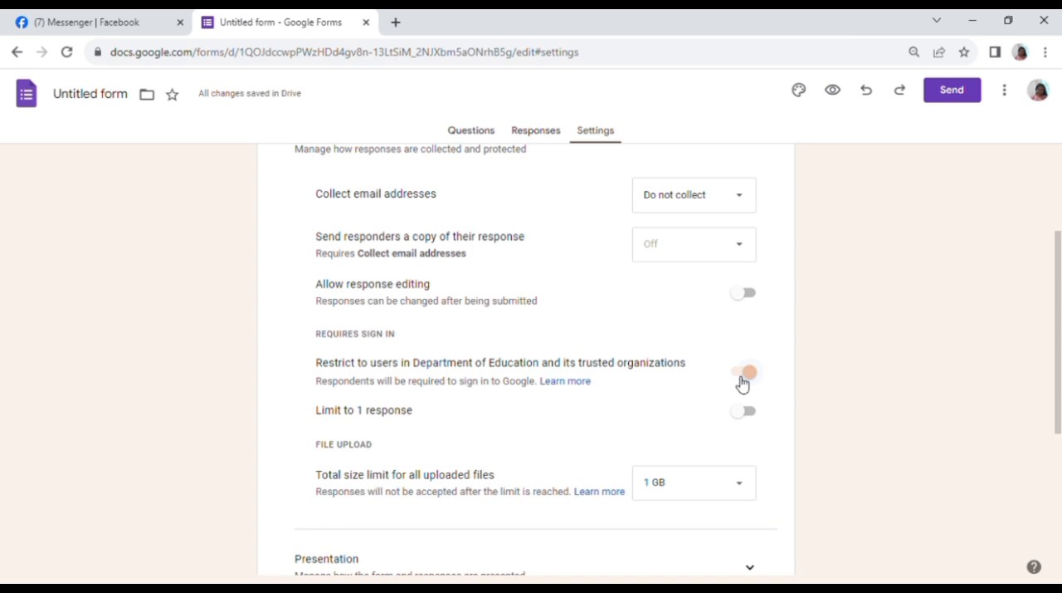
left_click(744, 372)
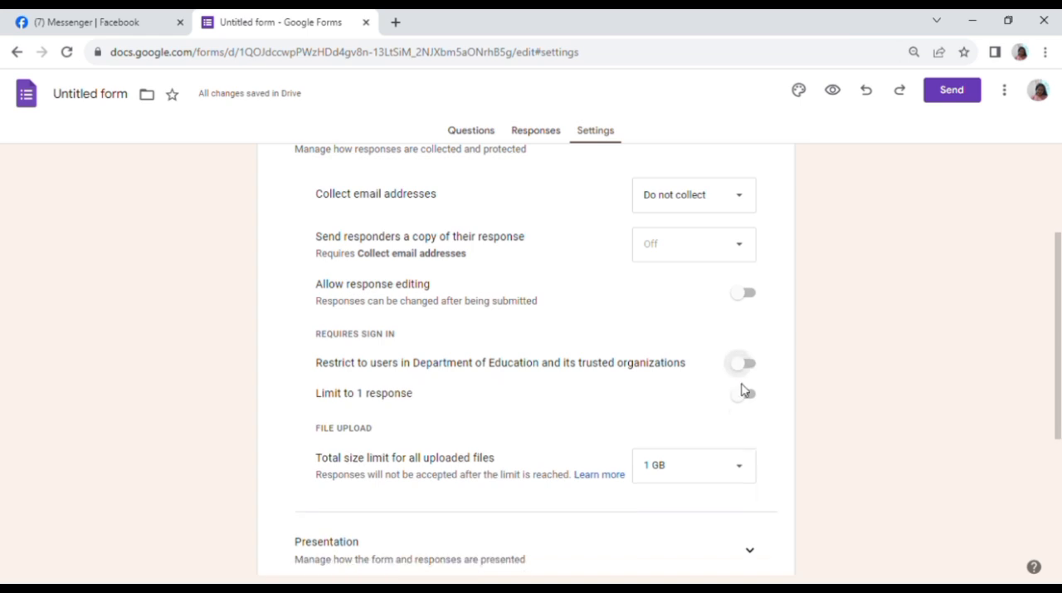
left_click(740, 392)
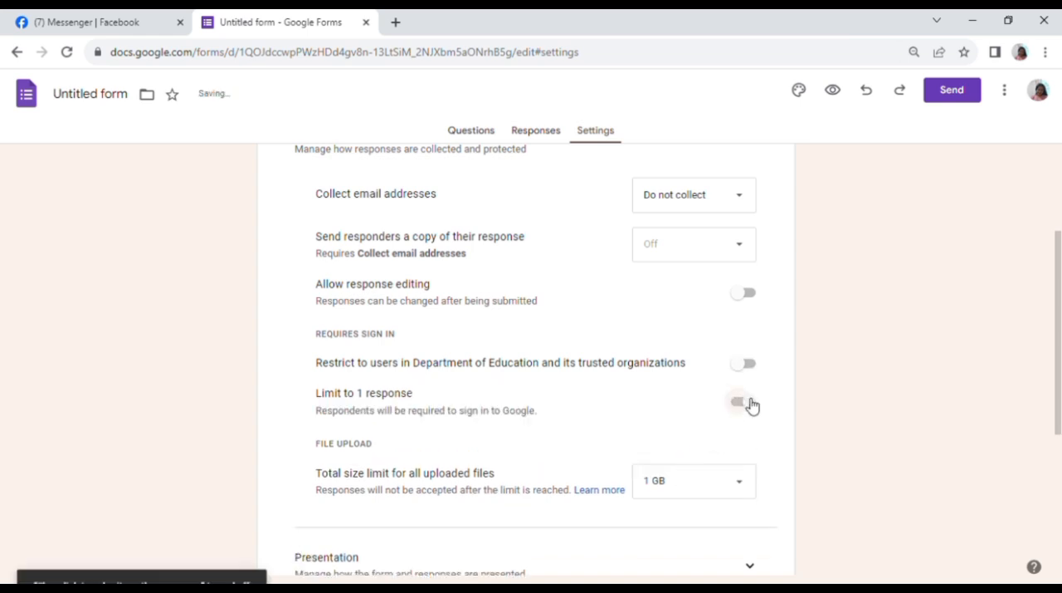
left_click(740, 401)
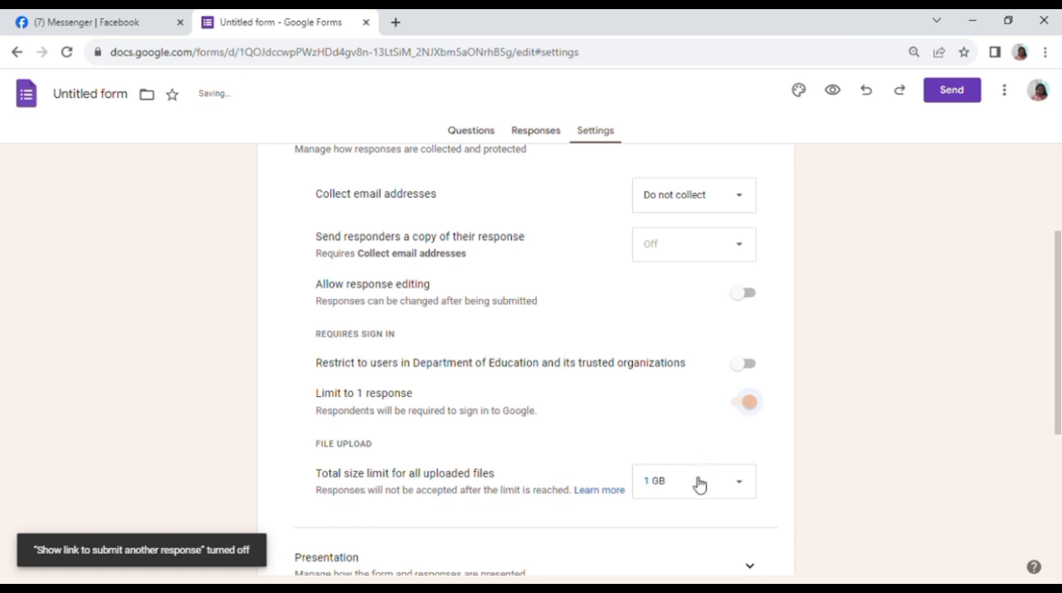
Raise the total upload size limit to 10 GB.
left_click(693, 481)
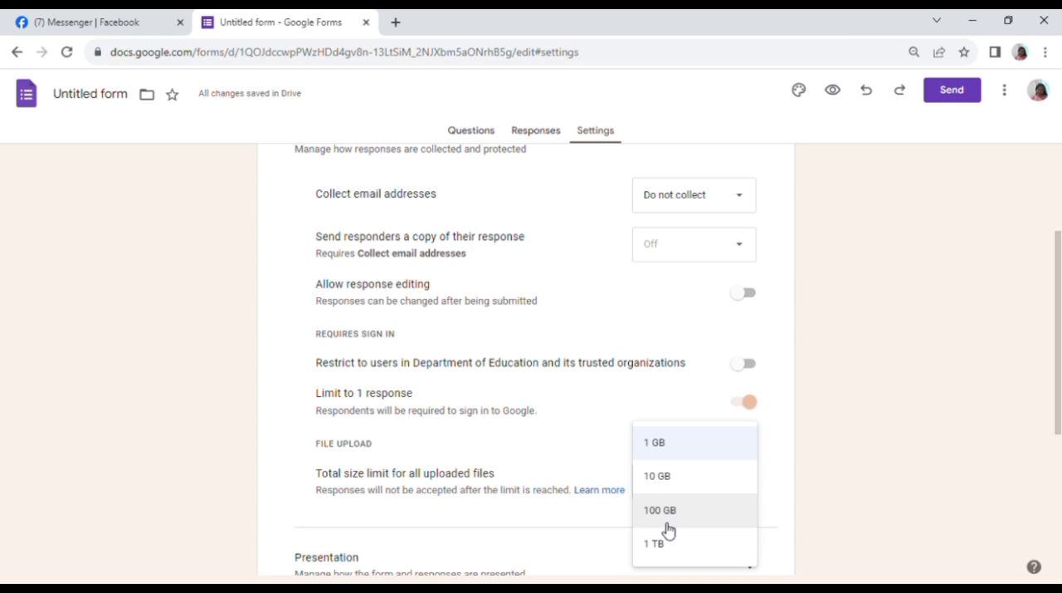
left_click(658, 475)
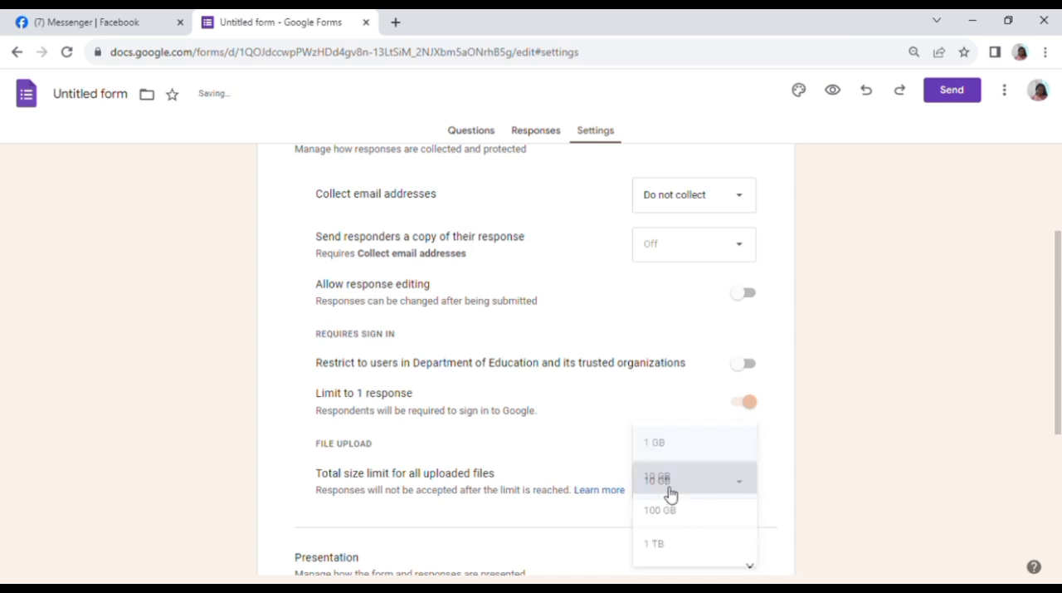
left_click(658, 480)
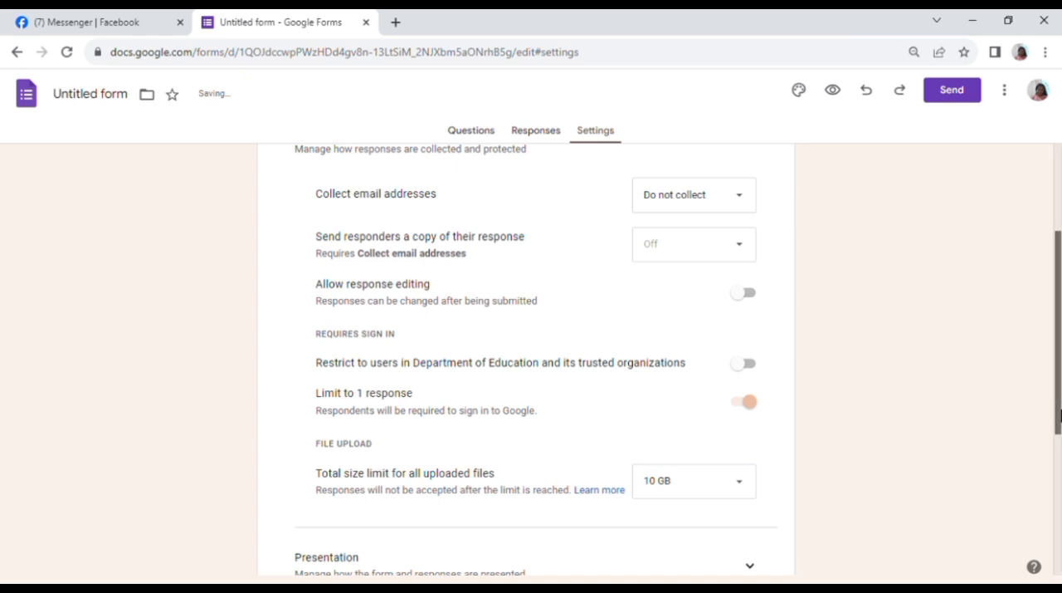
mouse_move(1055, 381)
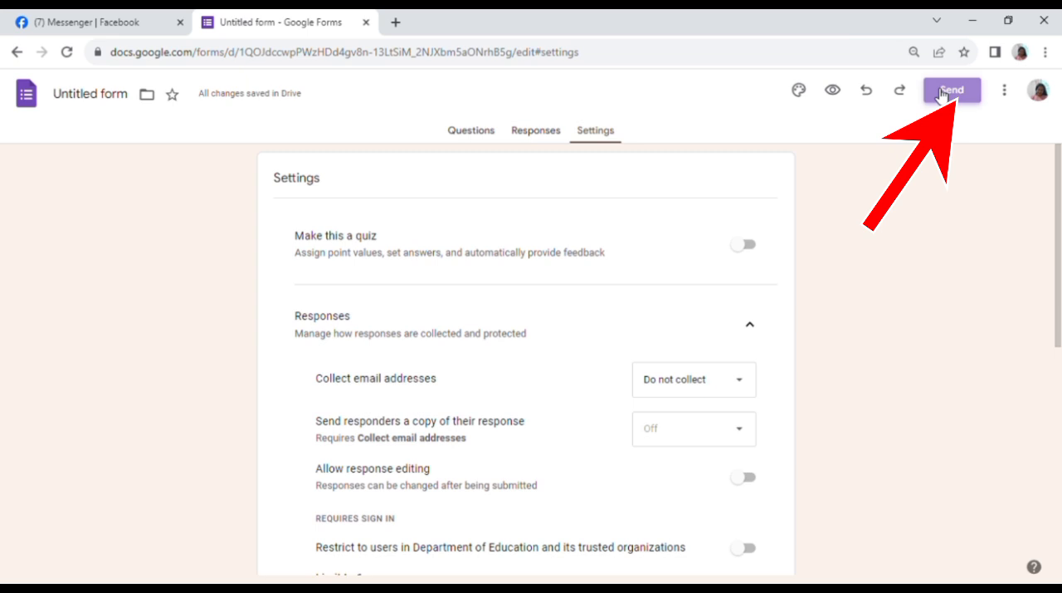
Copy the form's shareable link from the Send dialog and return to the questions.
left_click(953, 90)
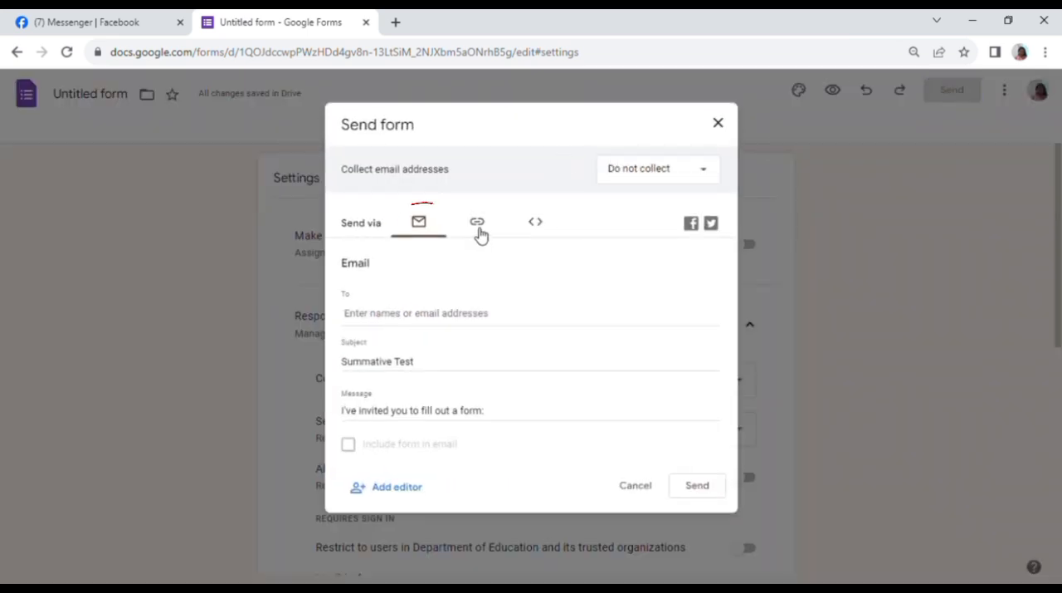
left_click(476, 222)
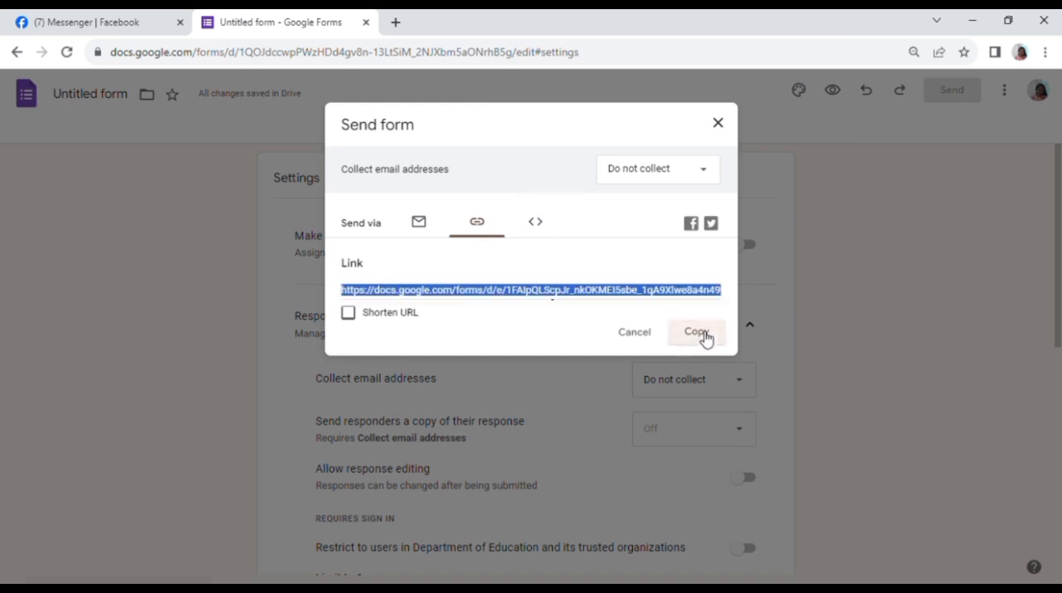
left_click(695, 332)
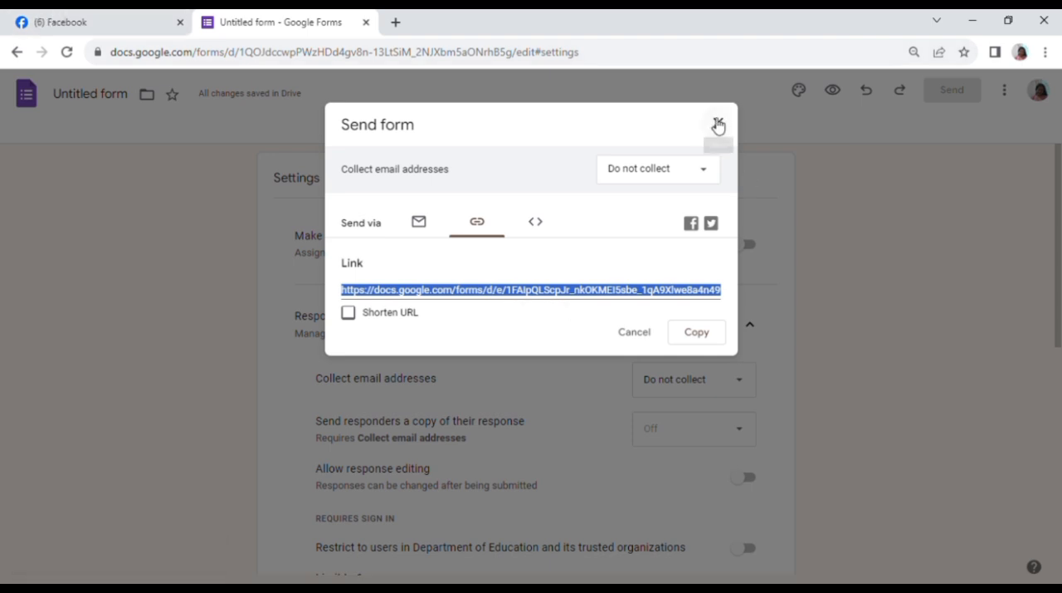
left_click(717, 124)
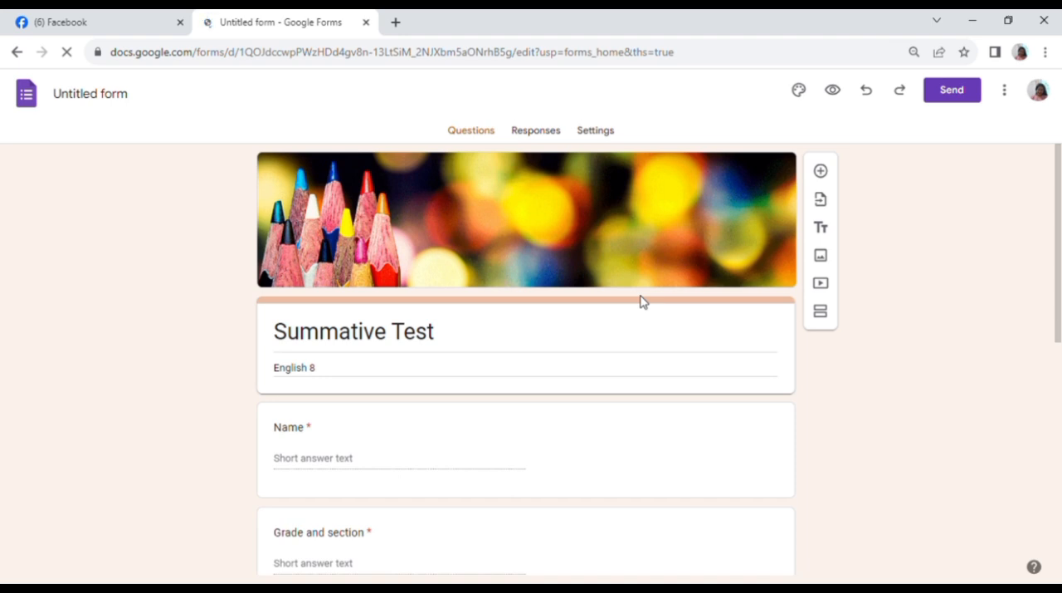
mouse_move(581, 186)
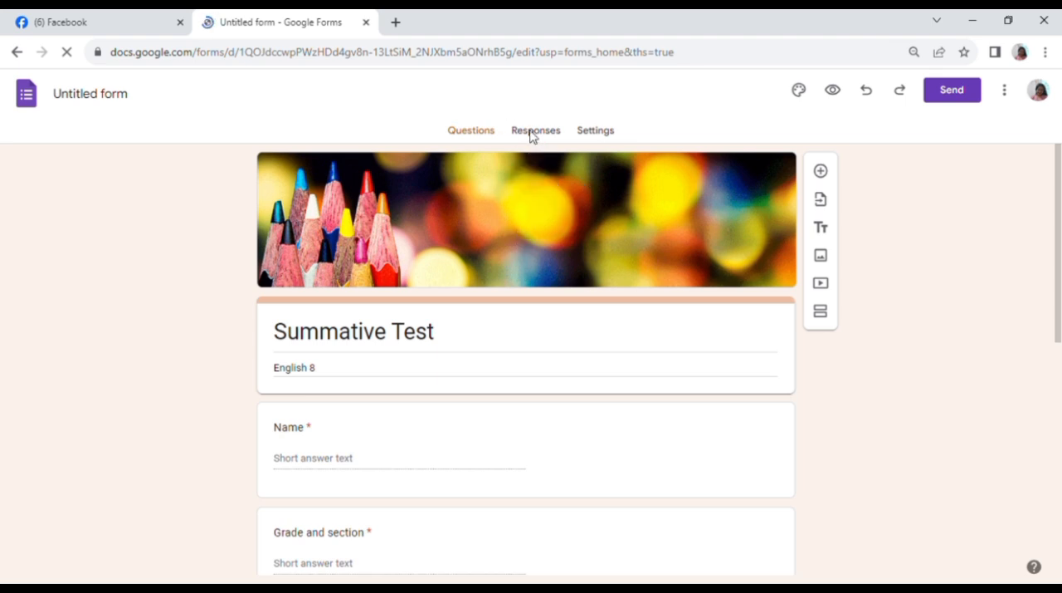
left_click(535, 130)
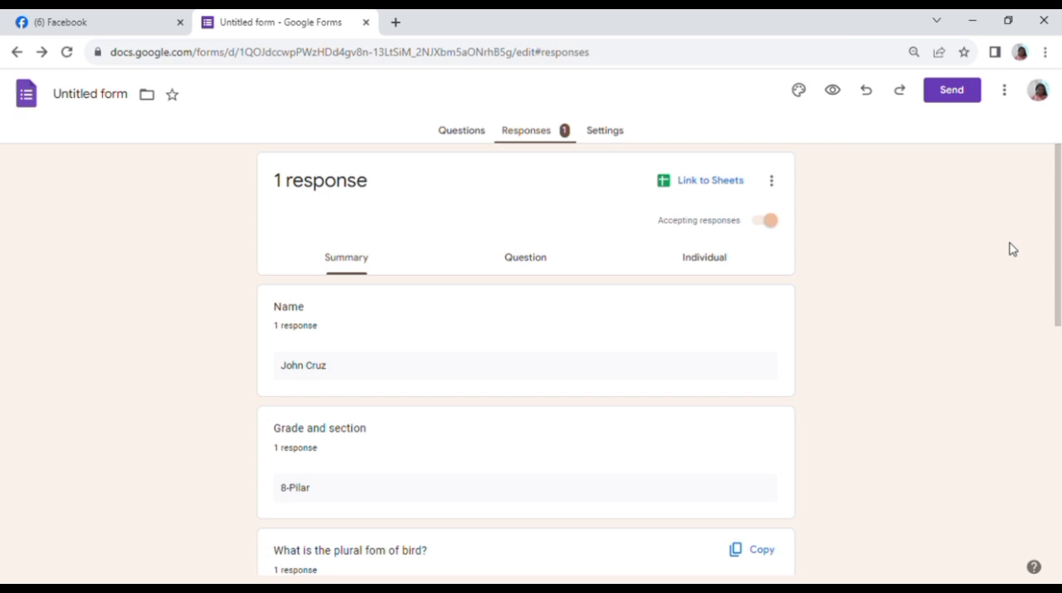
scroll("down", 3)
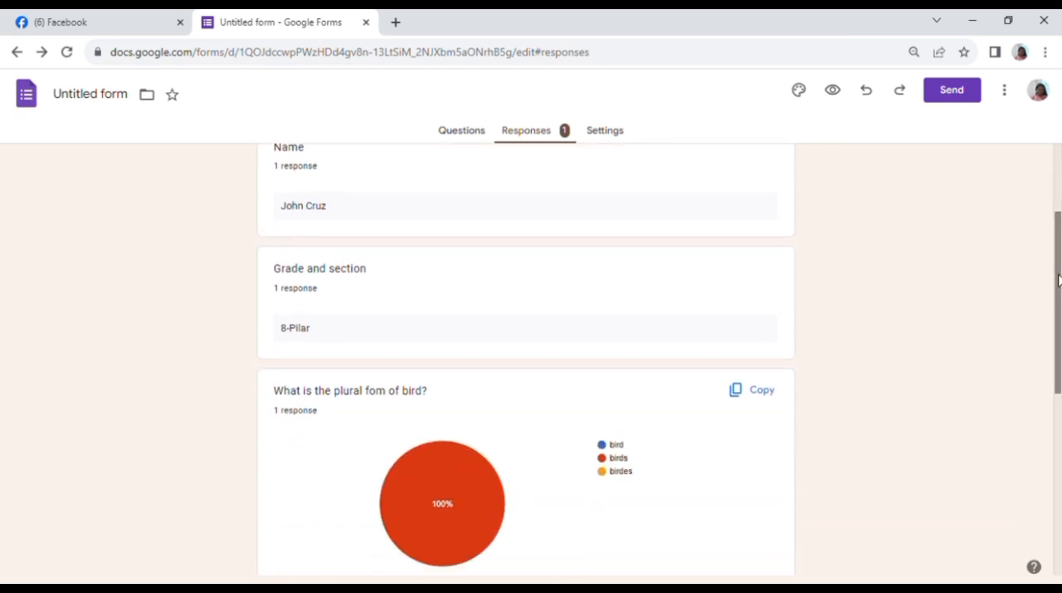
scroll("down", 3)
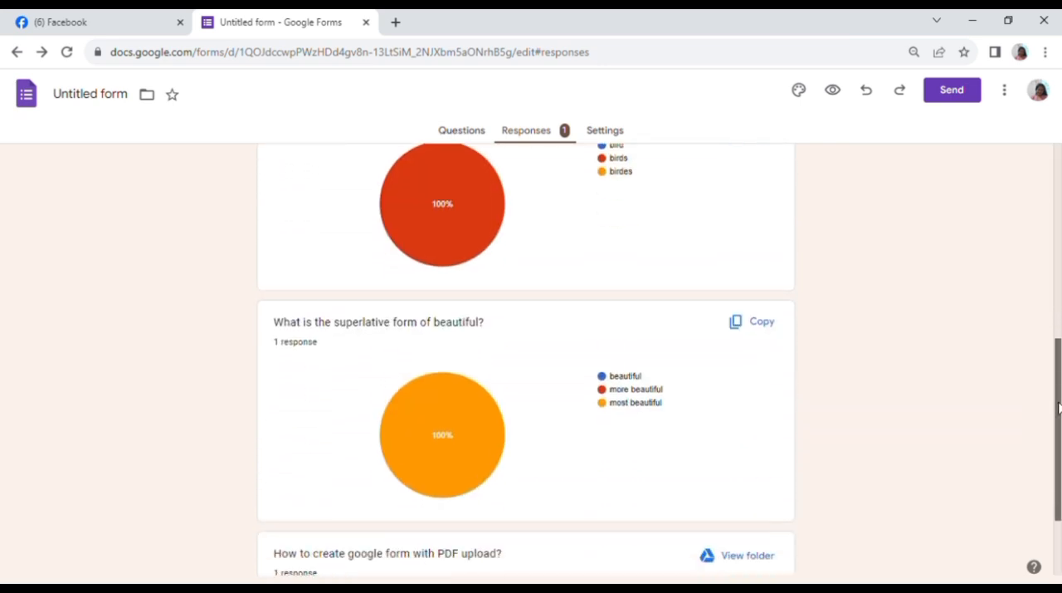
scroll("down", 3)
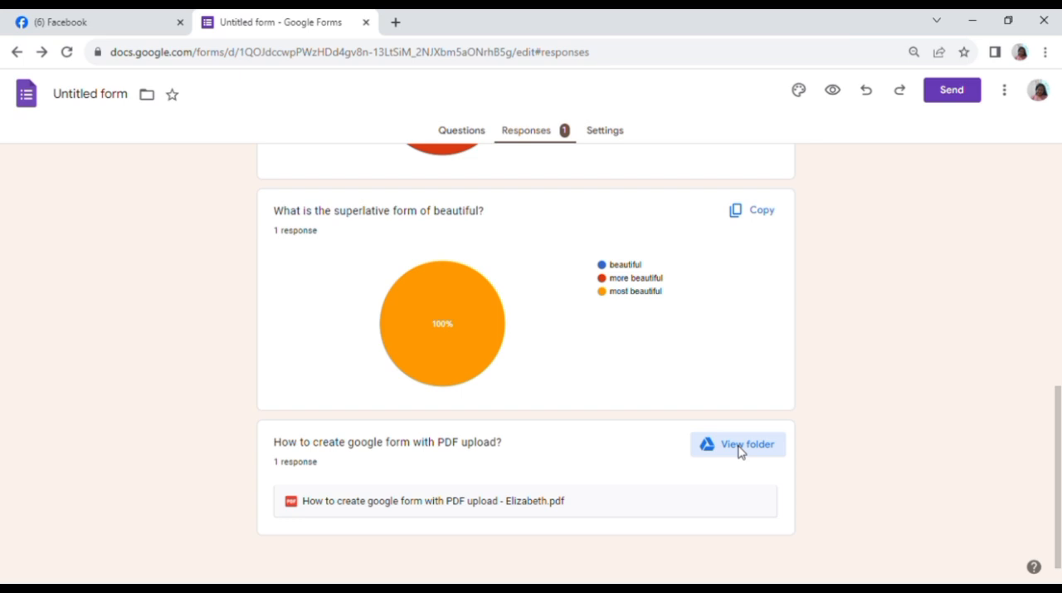
left_click(737, 443)
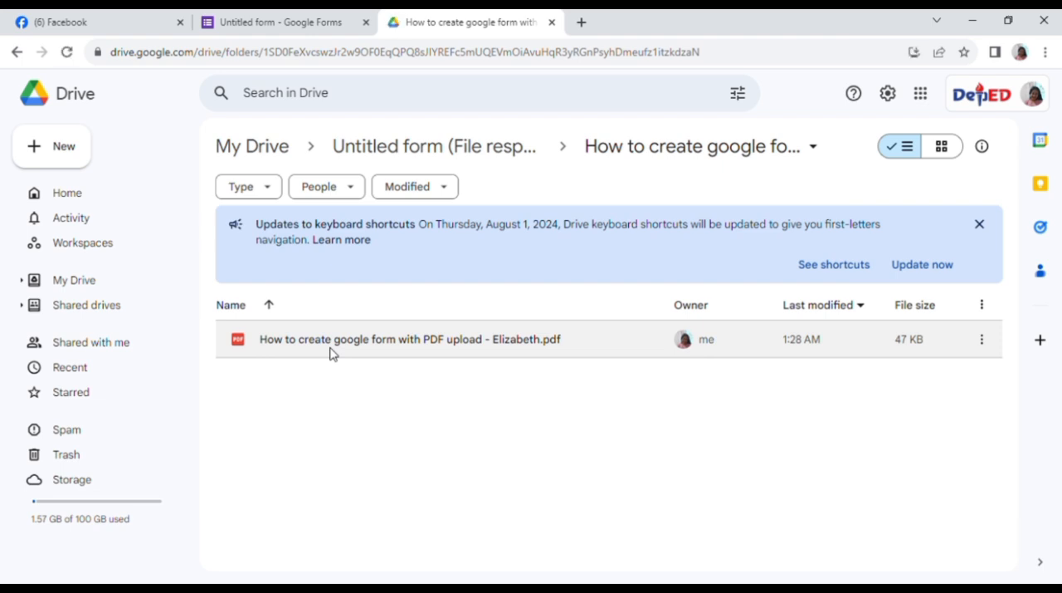
Preview the uploaded PDF 'How to create google form with PDF upload?' in Drive.
double_click(408, 339)
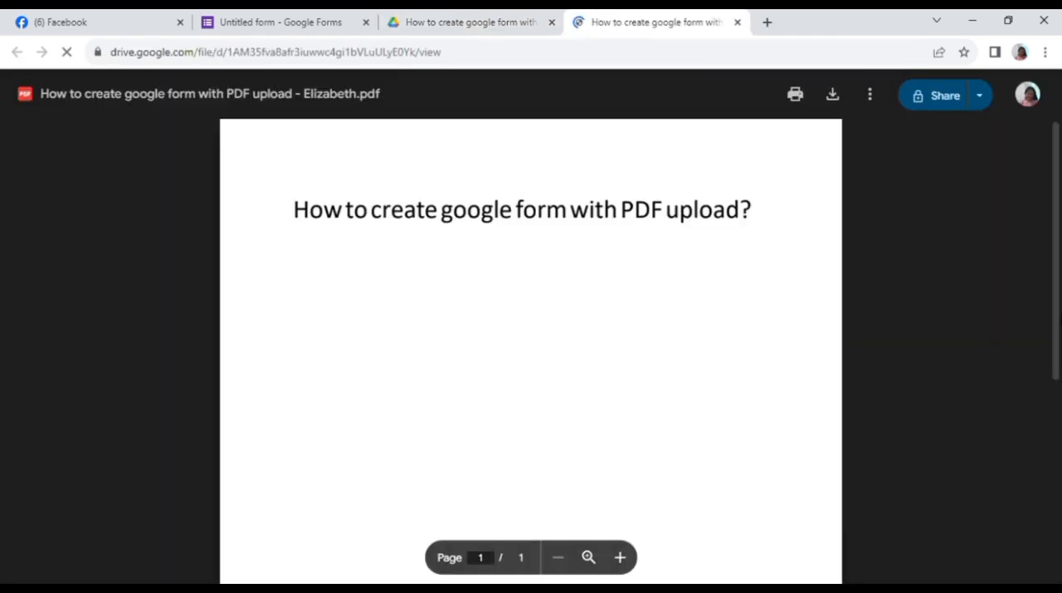